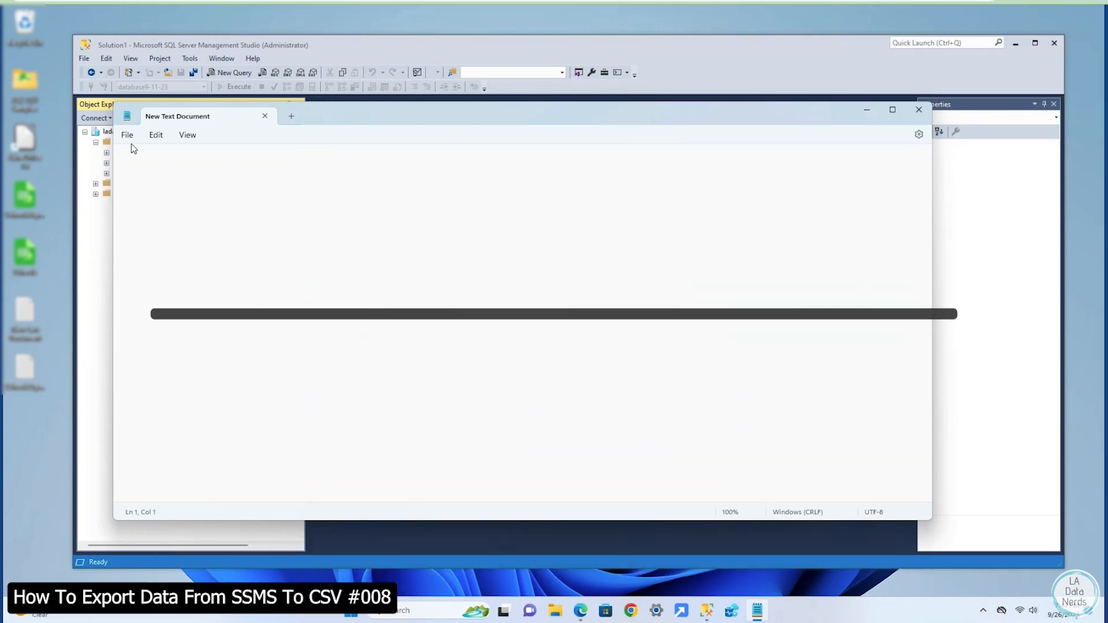
# Save the blank Notepad document to the desktop as Export9.26.23.csv
pyautogui.click(126, 135)
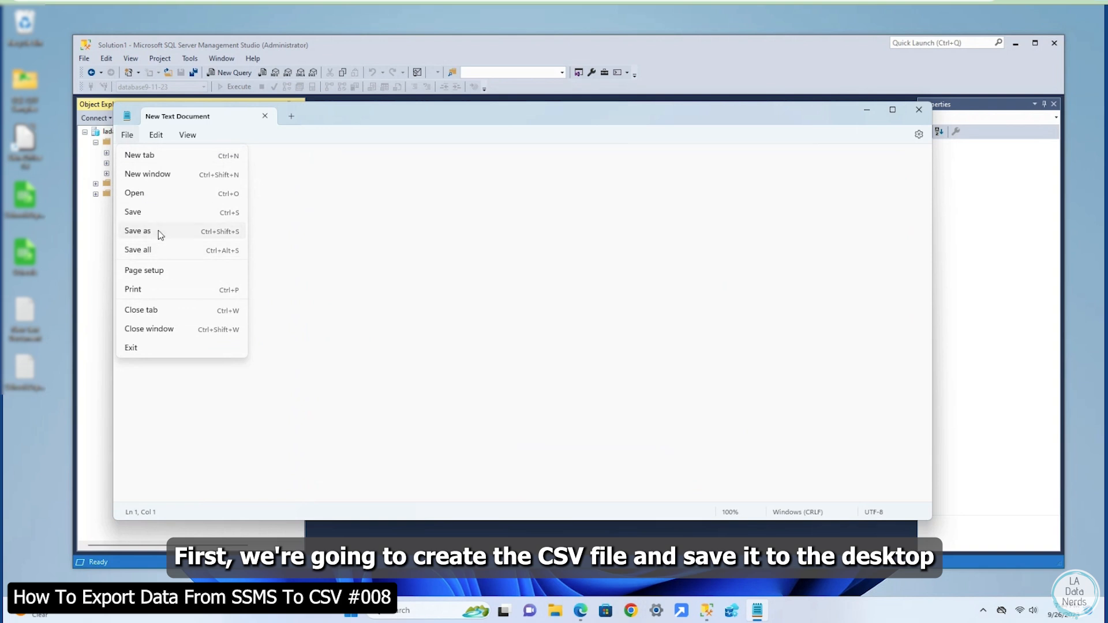
pyautogui.click(137, 230)
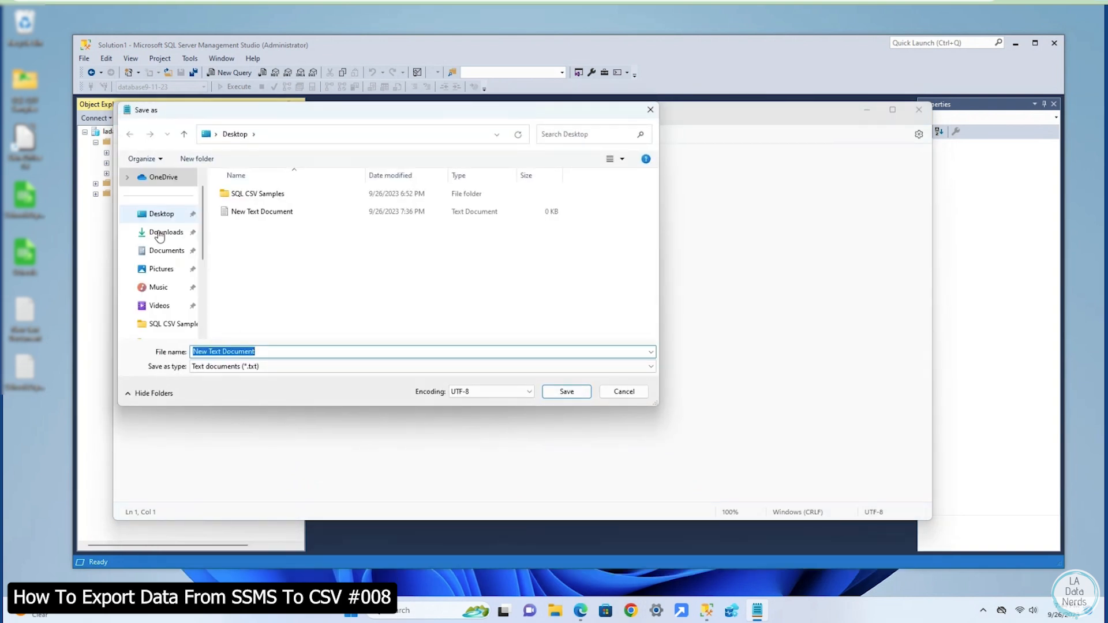
pyautogui.doubleClick(235, 352)
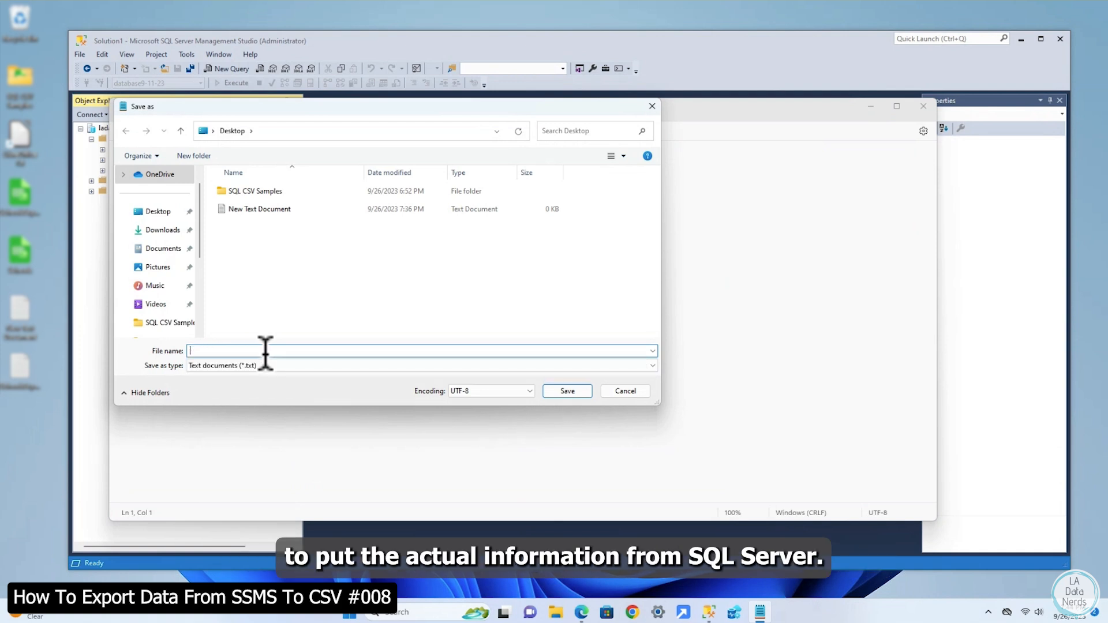
pyautogui.write('Export')
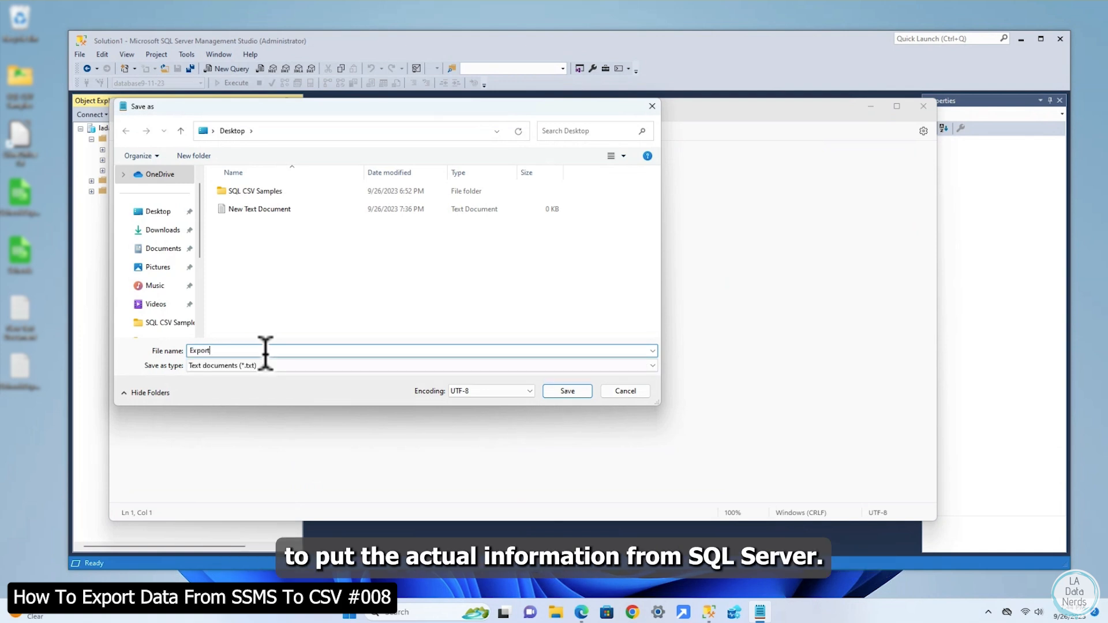
pyautogui.write('9.26.')
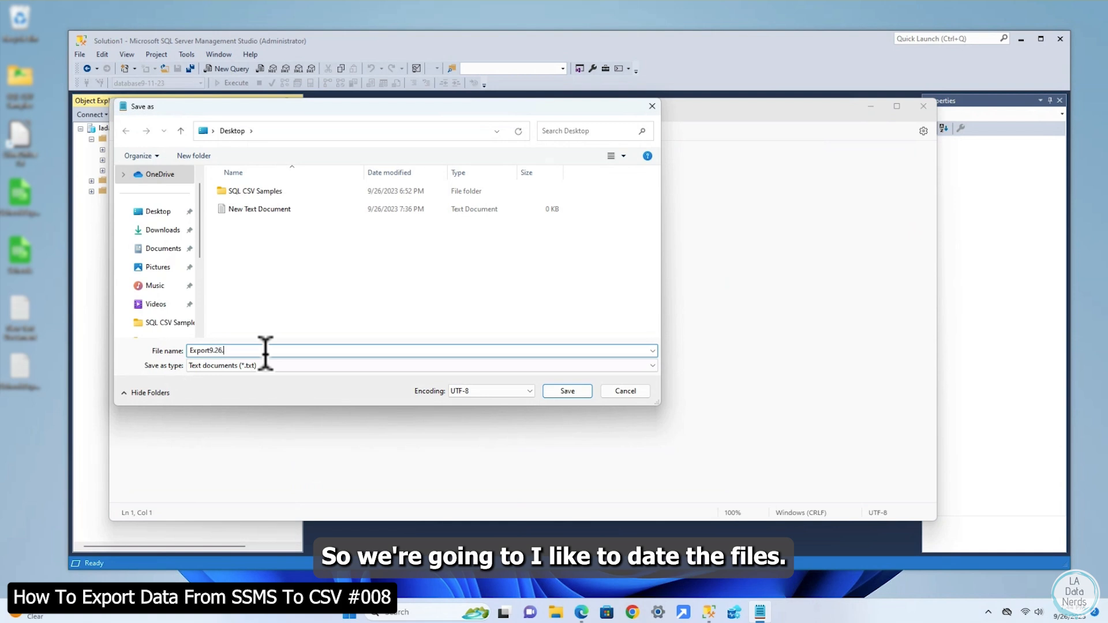
pyautogui.write('23.c')
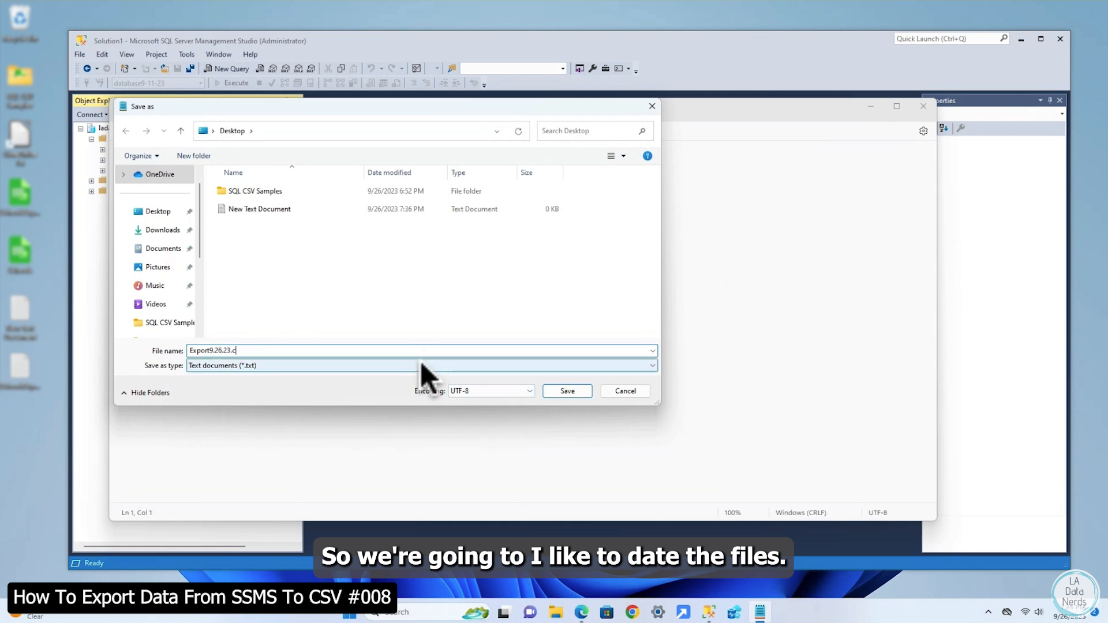
pyautogui.write('sv')
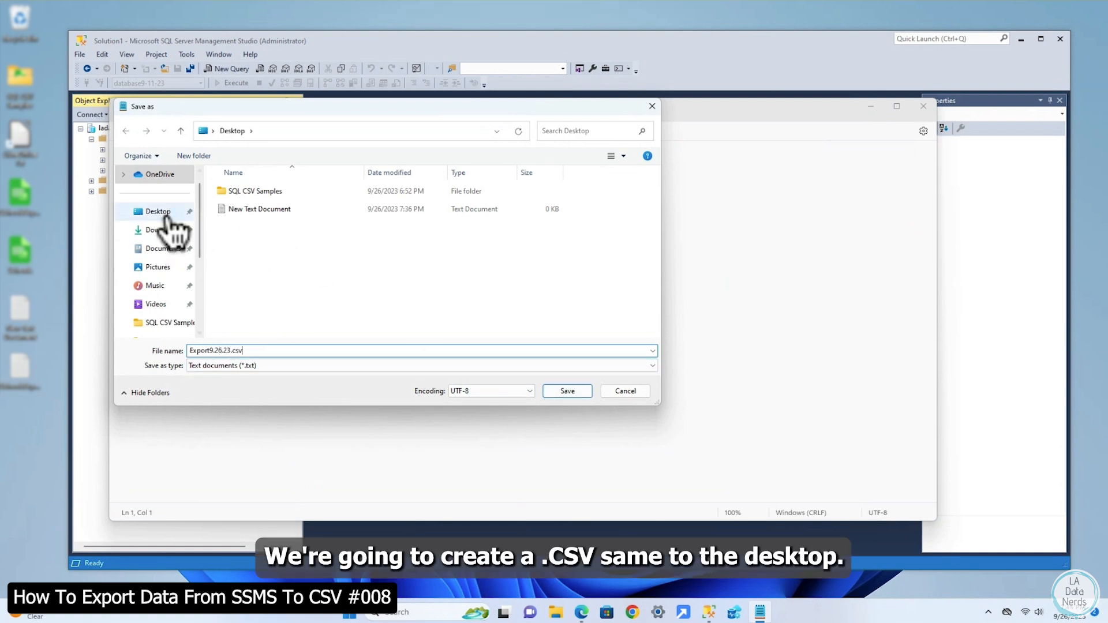
pyautogui.click(566, 391)
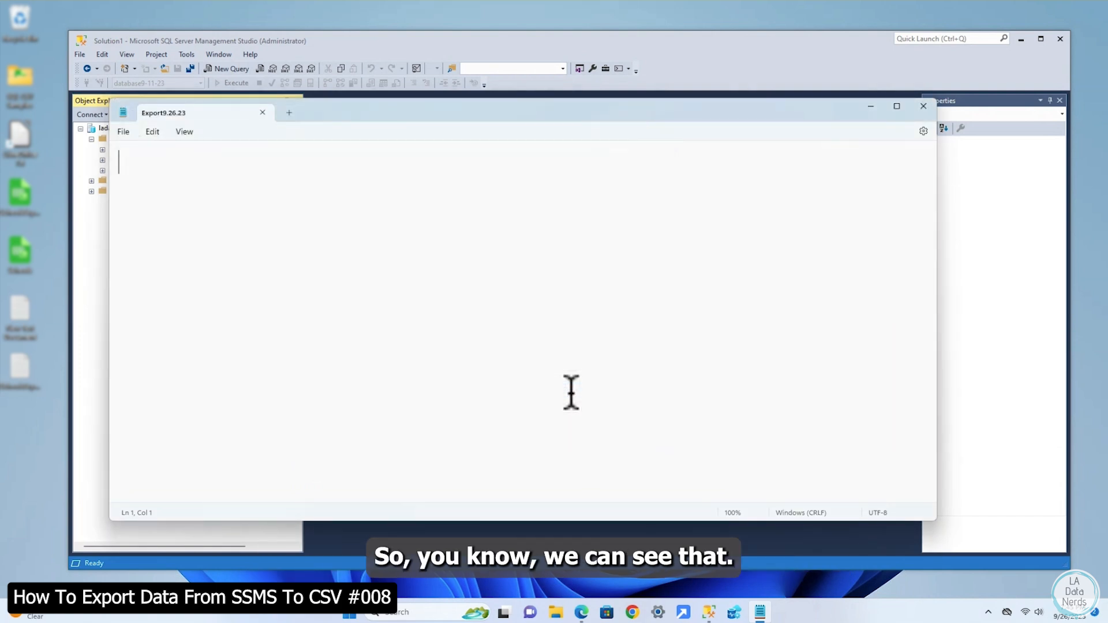
pyautogui.click(289, 113)
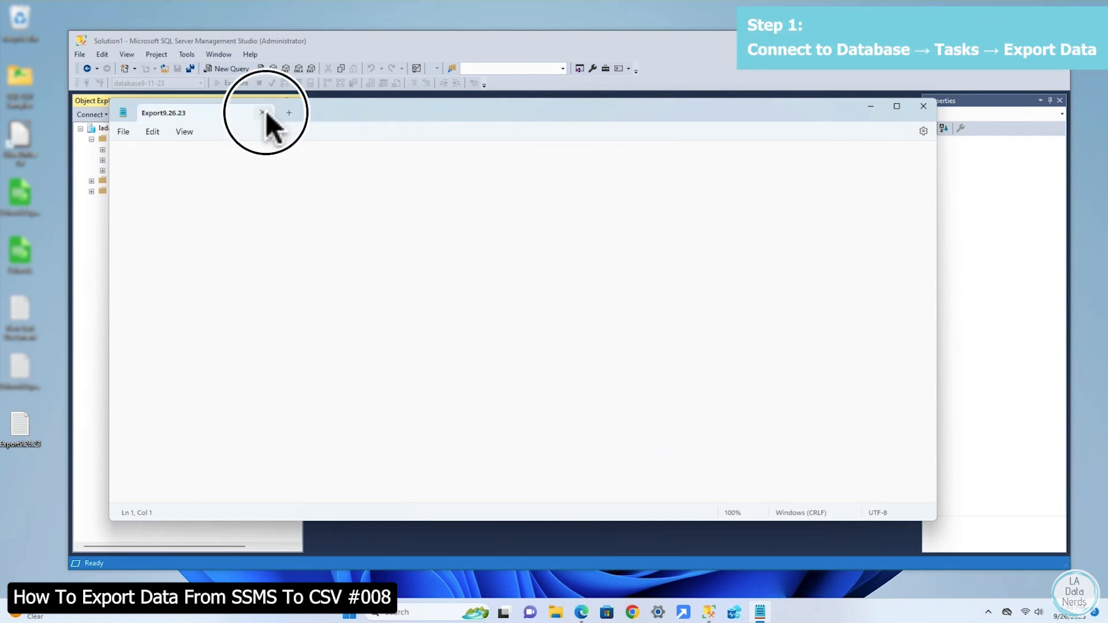
# Close the saved CSV in Notepad and launch Export Data from the database's Tasks menu
pyautogui.click(262, 112)
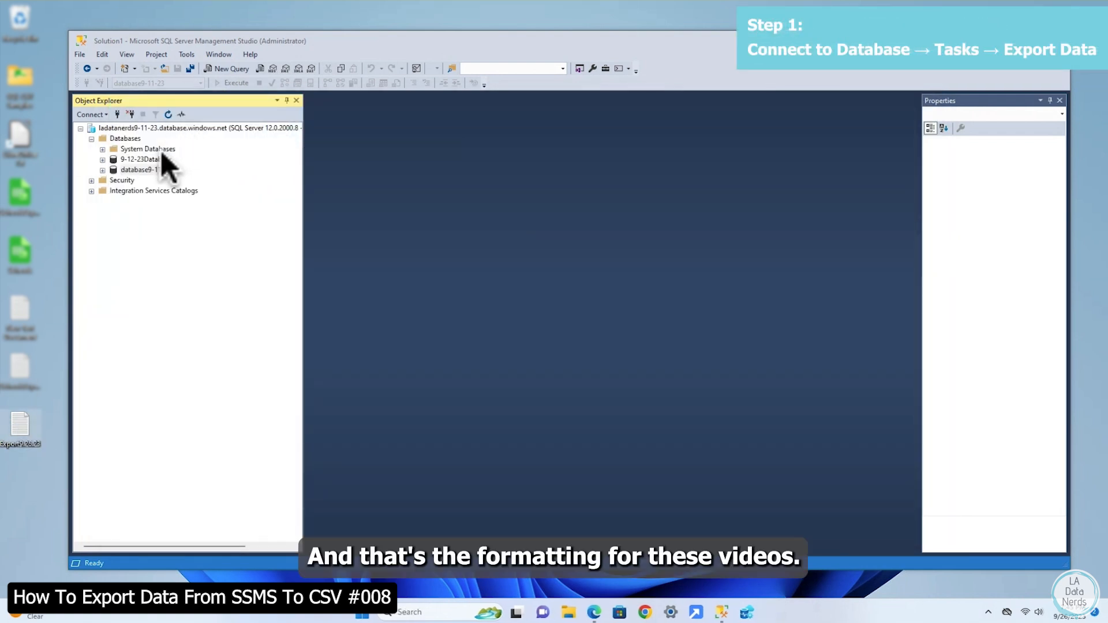
pyautogui.rightClick(138, 170)
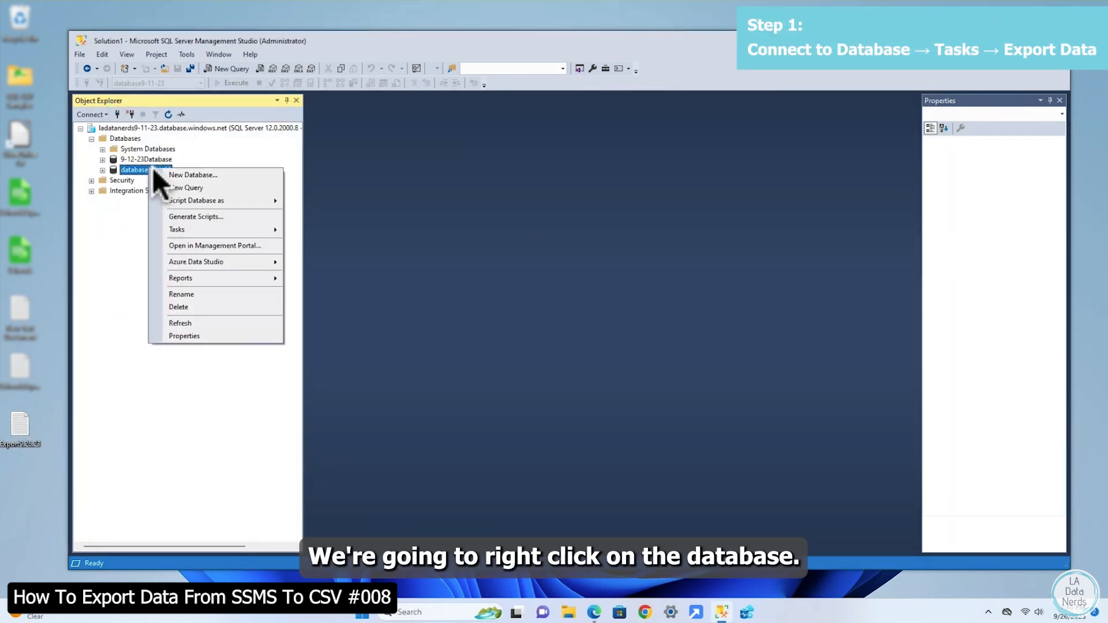
pyautogui.moveTo(219, 229)
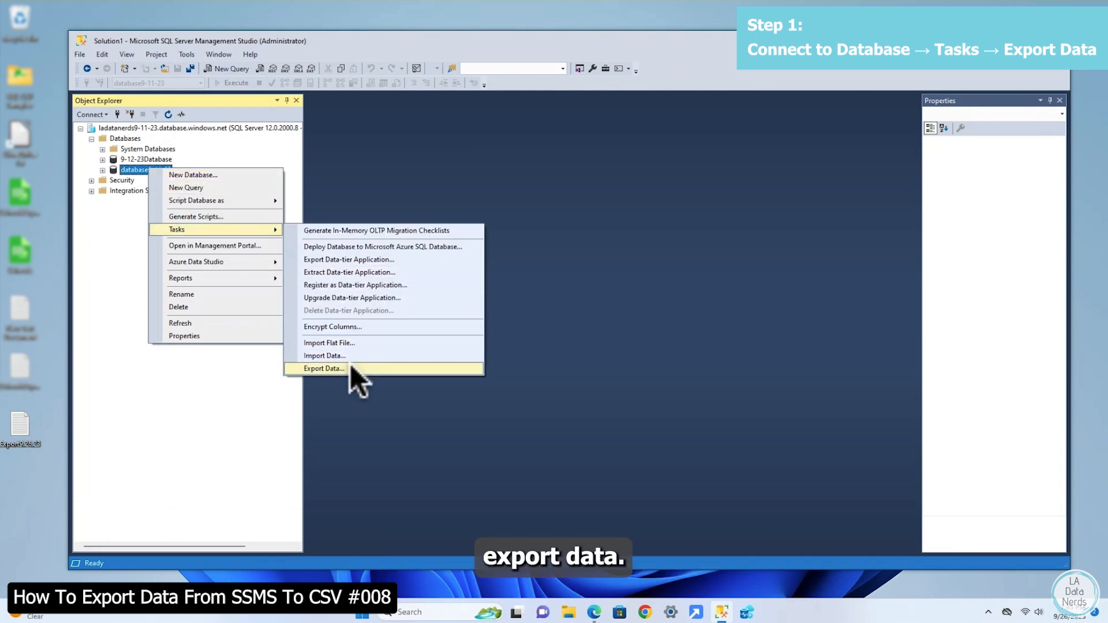
pyautogui.click(324, 368)
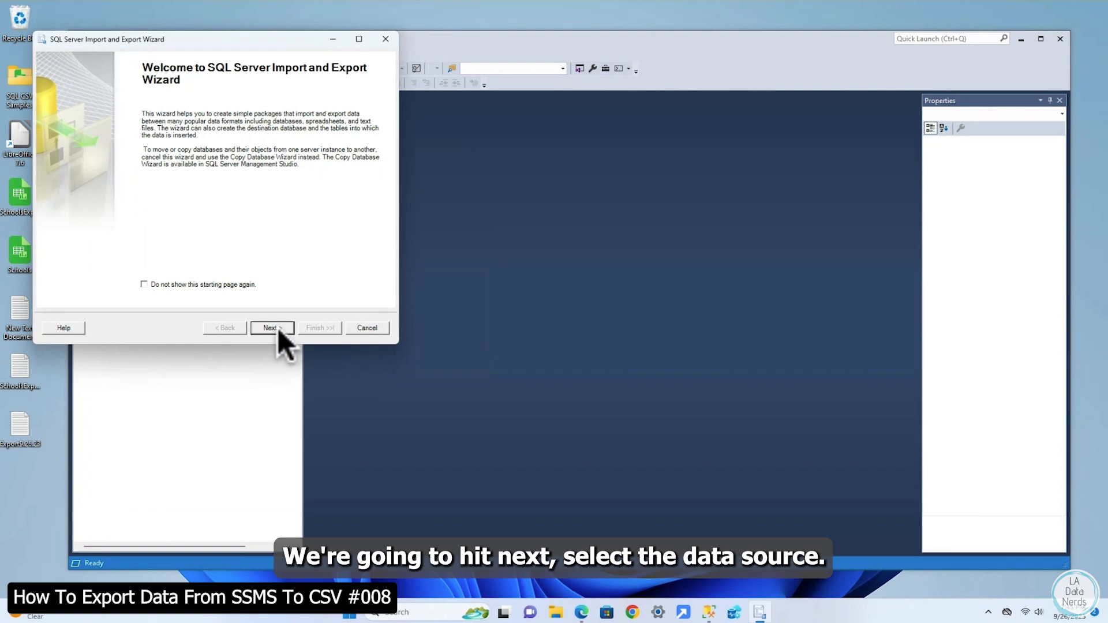
# Pass the welcome page and pick Microsoft OLE DB Driver for SQL Server as data source
pyautogui.click(271, 328)
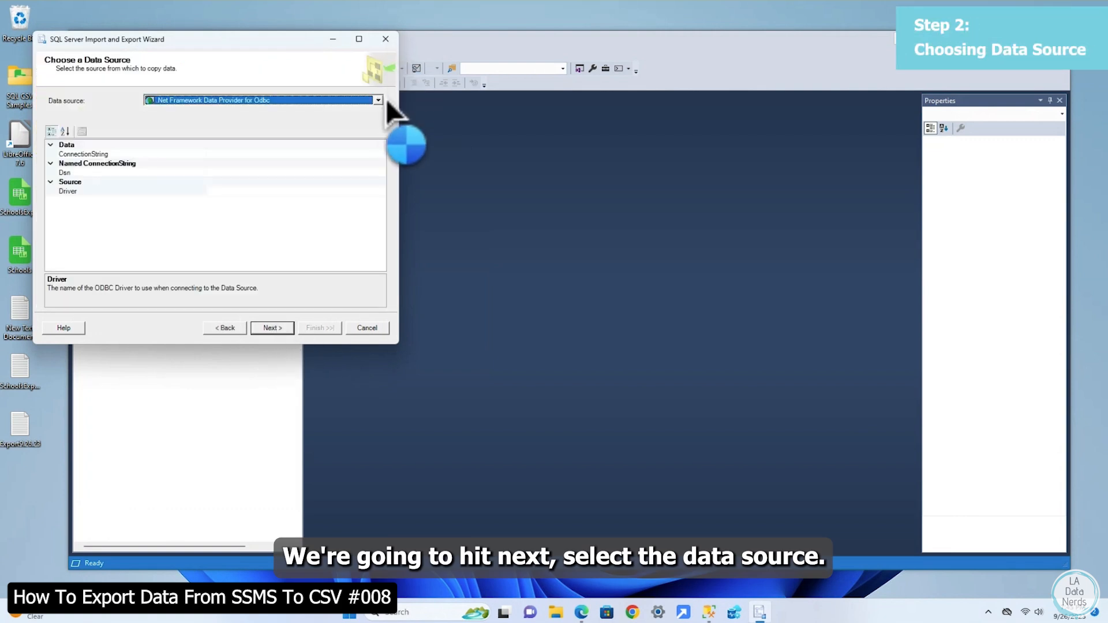
pyautogui.click(377, 100)
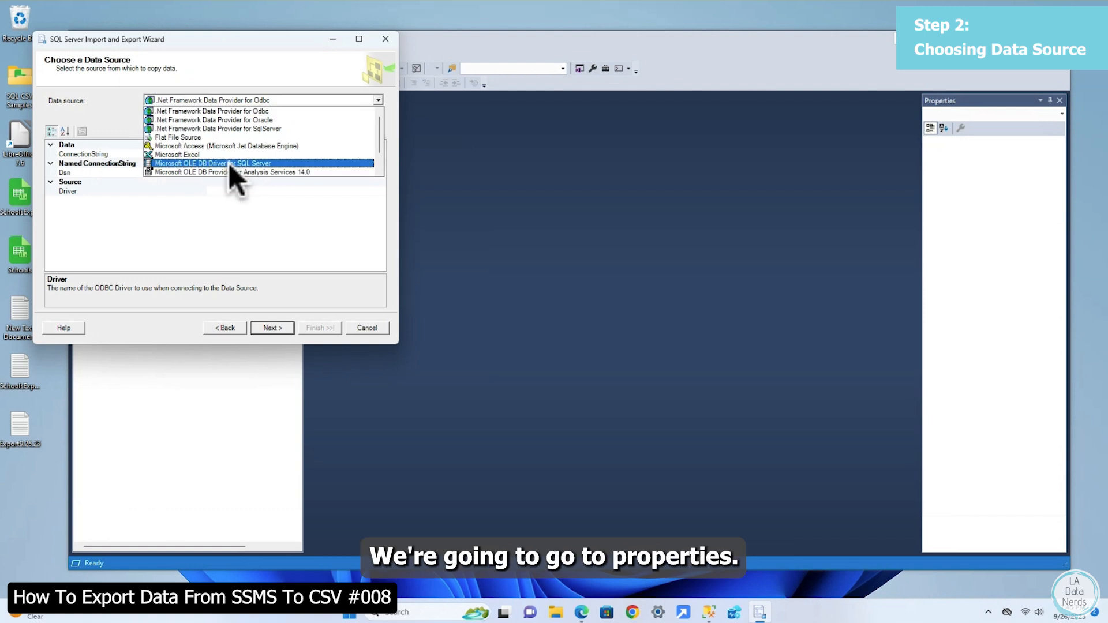
pyautogui.click(347, 149)
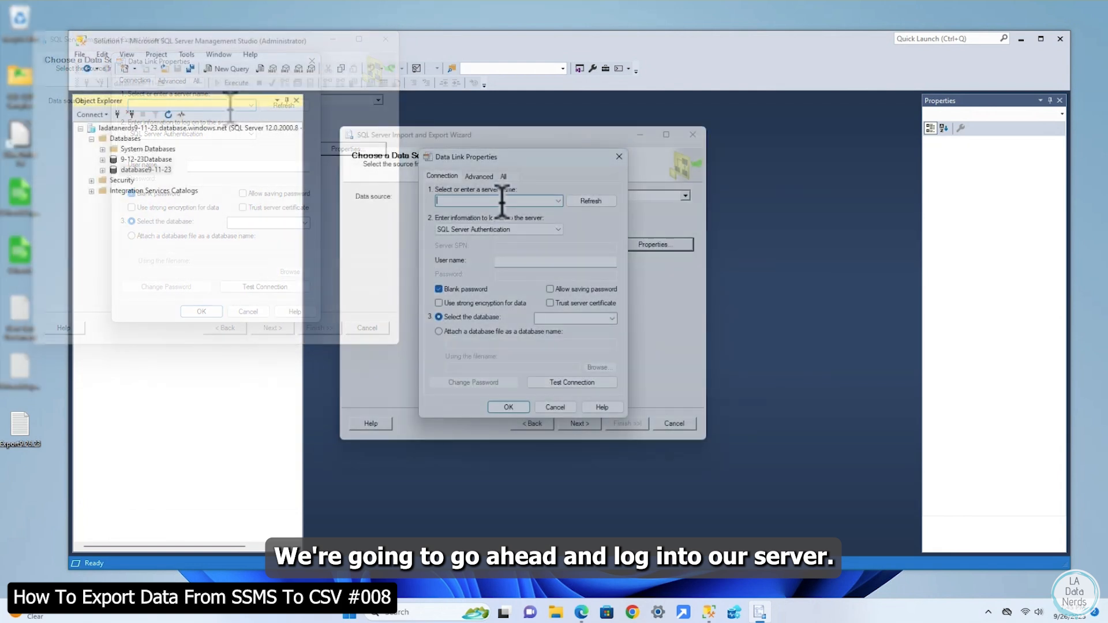
# Connect the source with ladatanerds credentials and saved password to database9-11-23
pyautogui.write('ladatanerds9-11-23.database.windows.net')
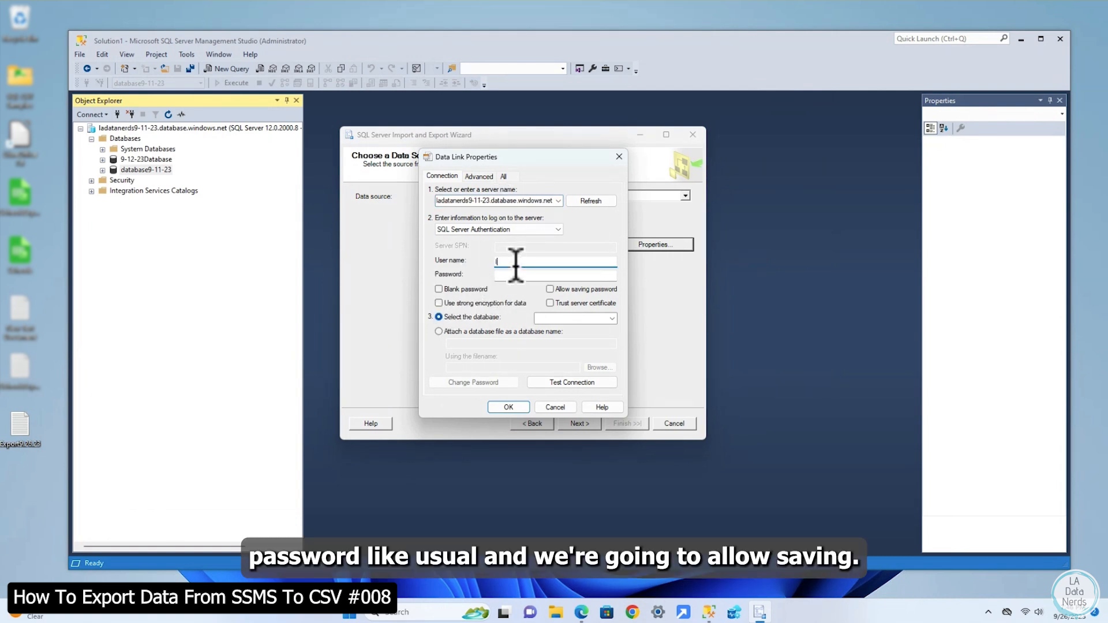
pyautogui.write('ladatanerds9')
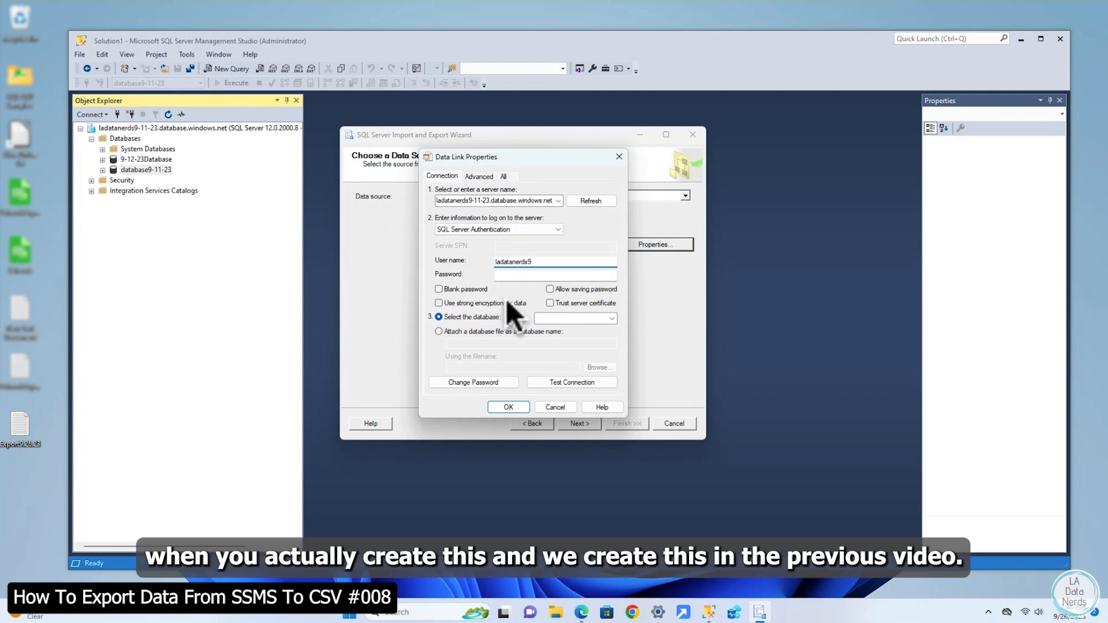
pyautogui.write('-11-23')
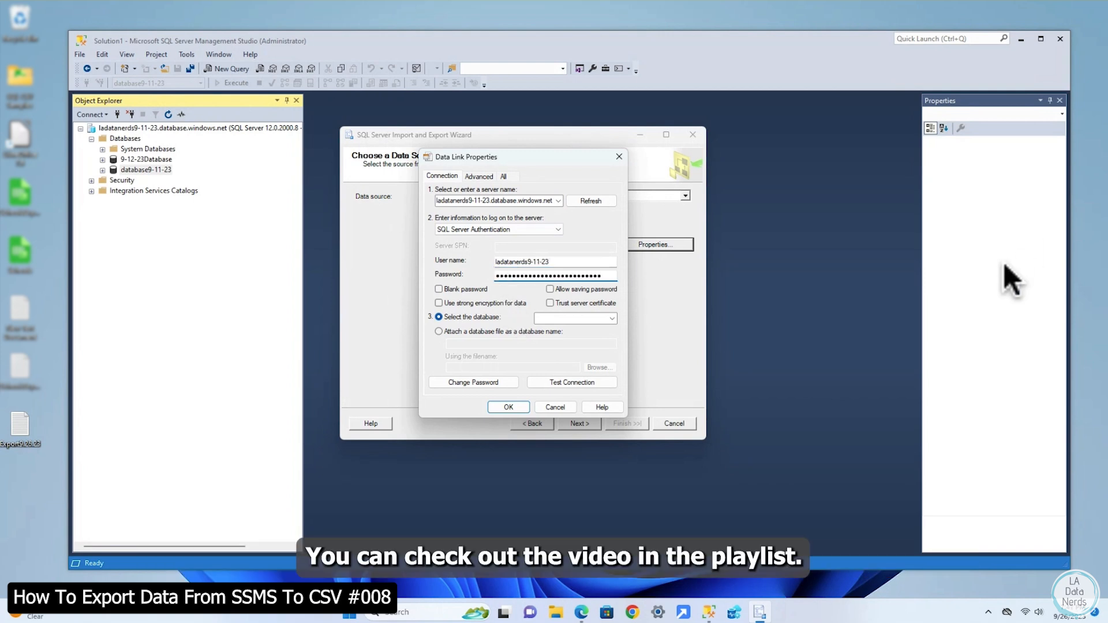
pyautogui.moveTo(559, 307)
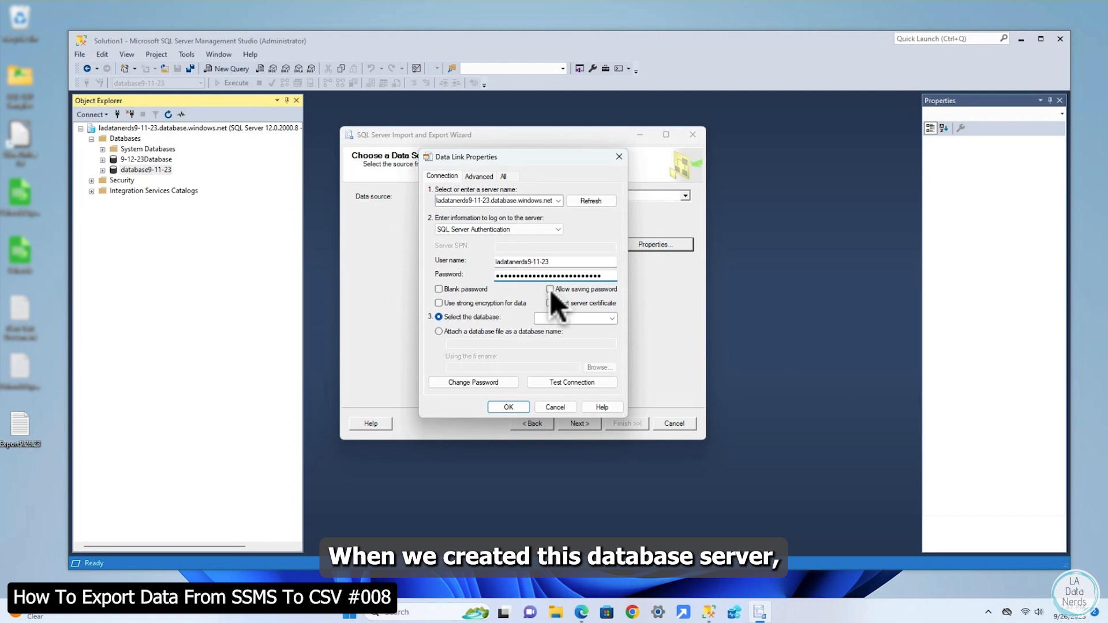
pyautogui.click(550, 289)
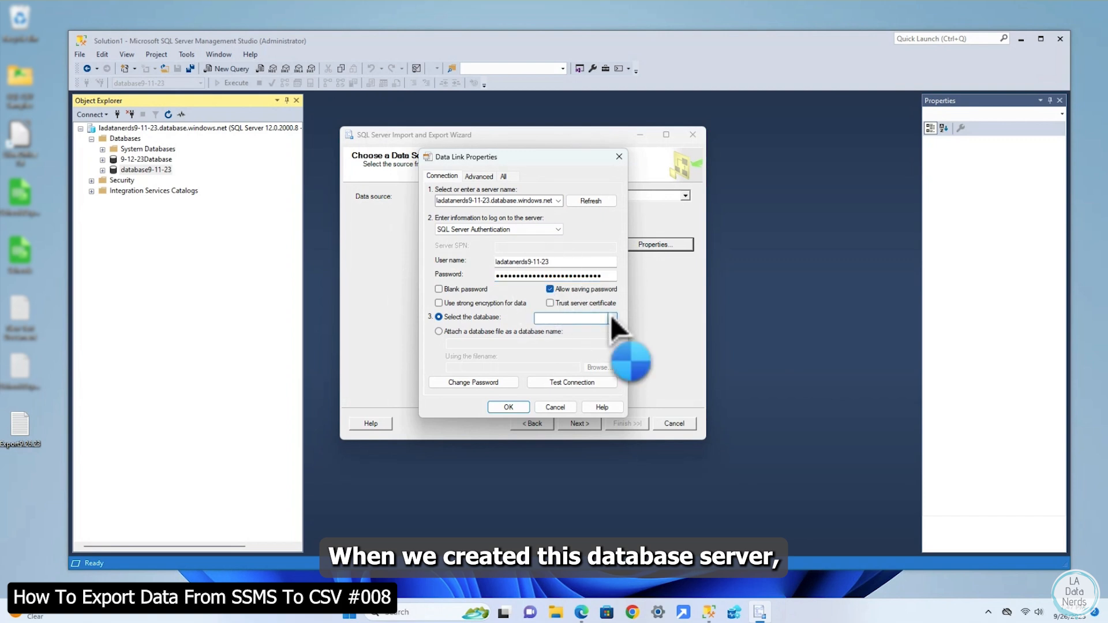
pyautogui.click(611, 318)
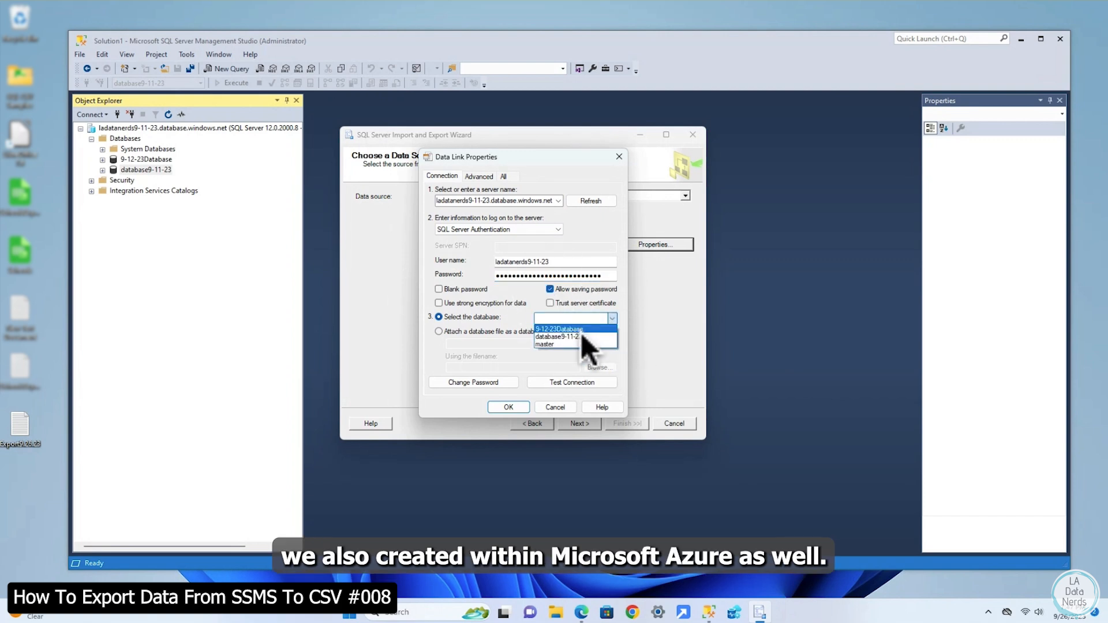
pyautogui.click(559, 337)
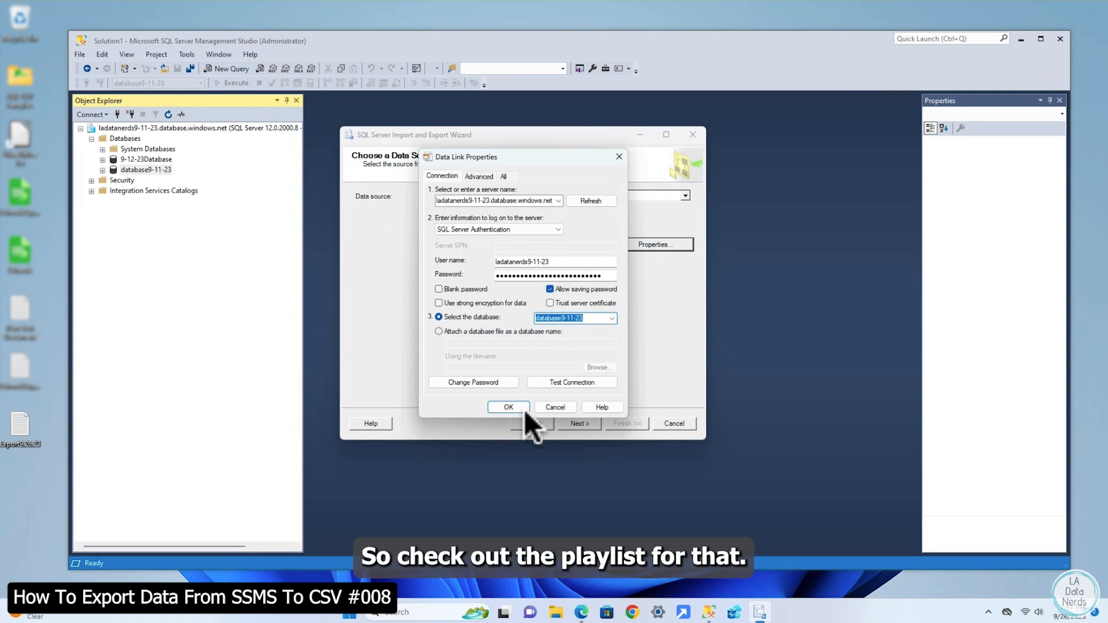
pyautogui.click(508, 407)
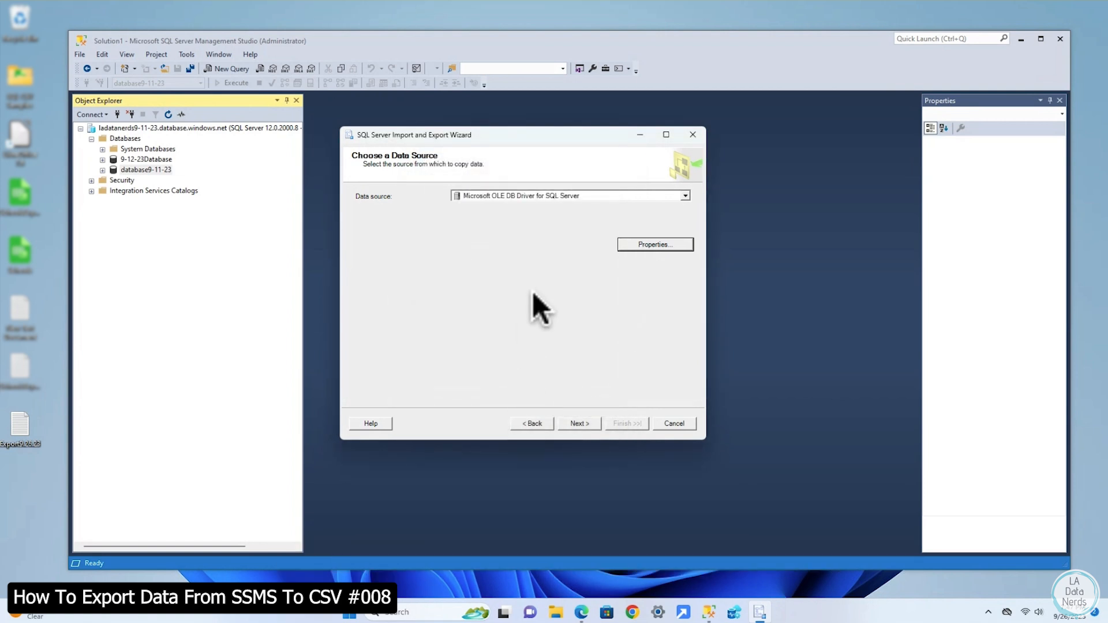
pyautogui.moveTo(579, 423)
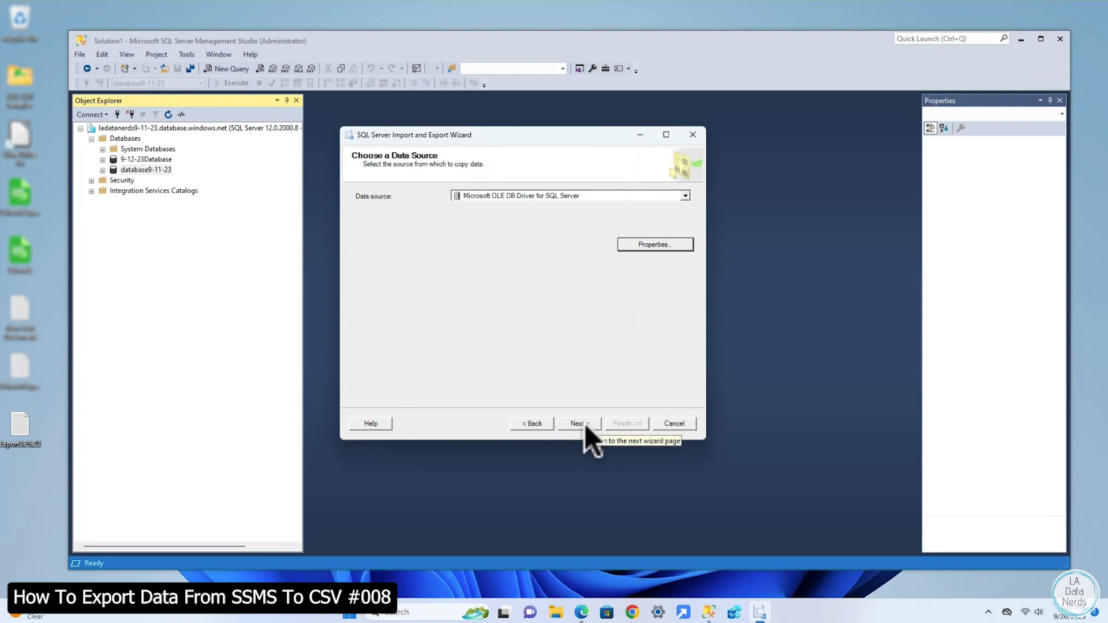
# Choose Flat File Destination on the destination page
pyautogui.click(578, 423)
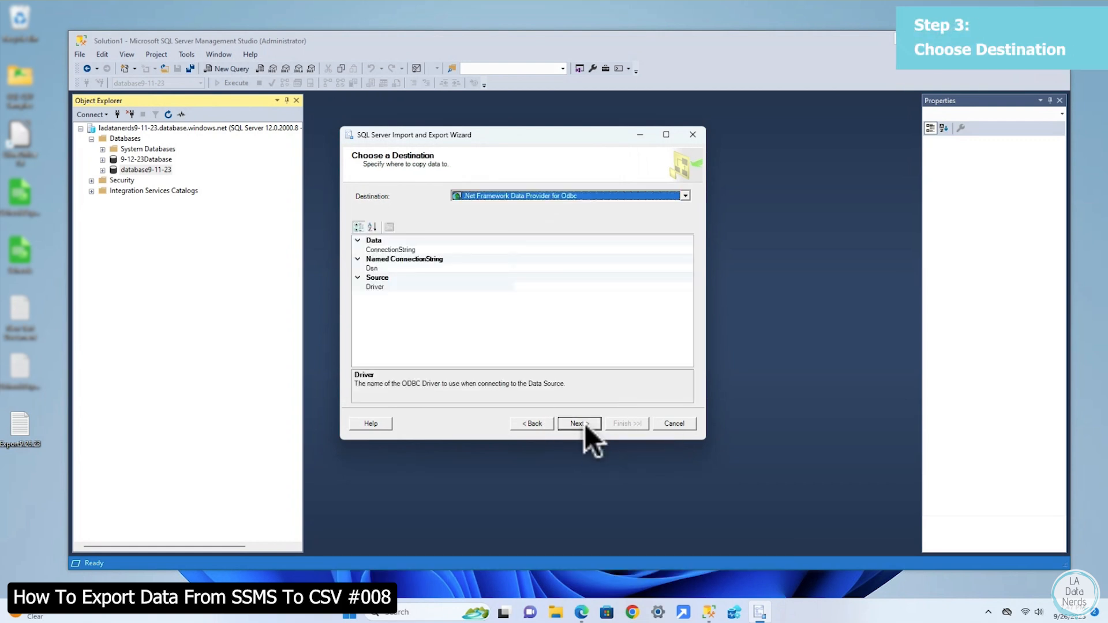
pyautogui.click(682, 196)
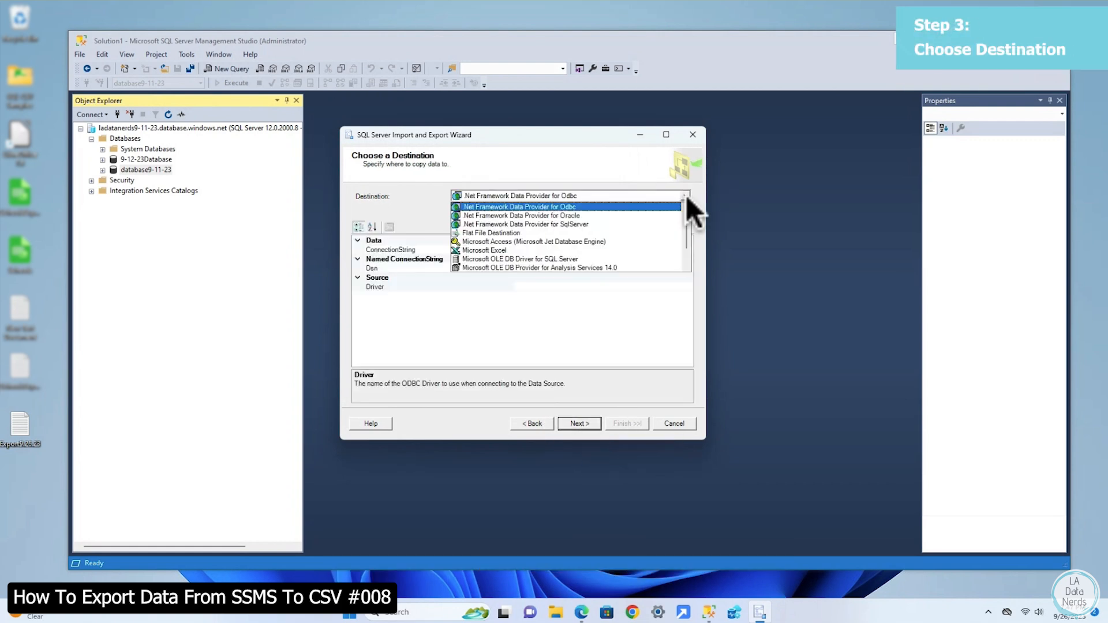
pyautogui.click(490, 232)
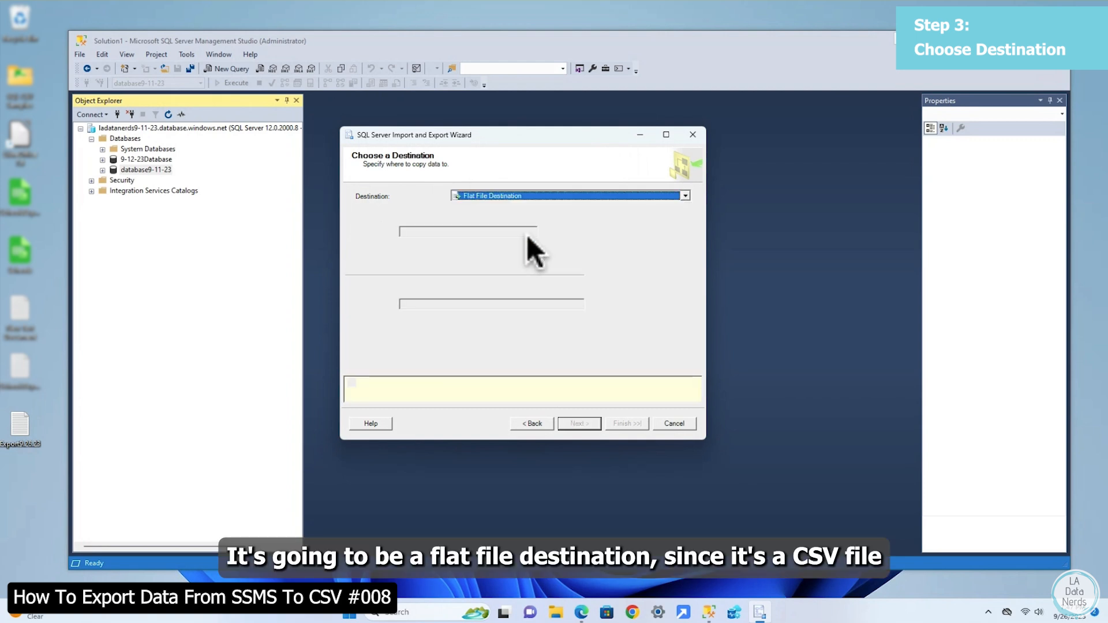
# Browse to the Desktop and select Export9.26.23.csv as the destination file
pyautogui.click(570, 195)
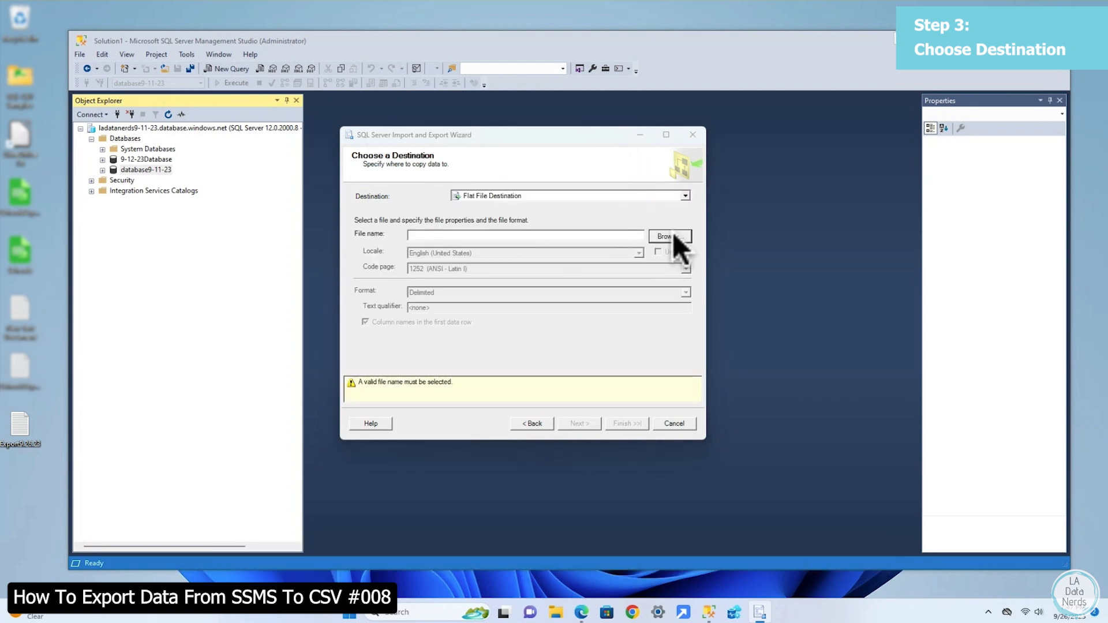
pyautogui.click(668, 236)
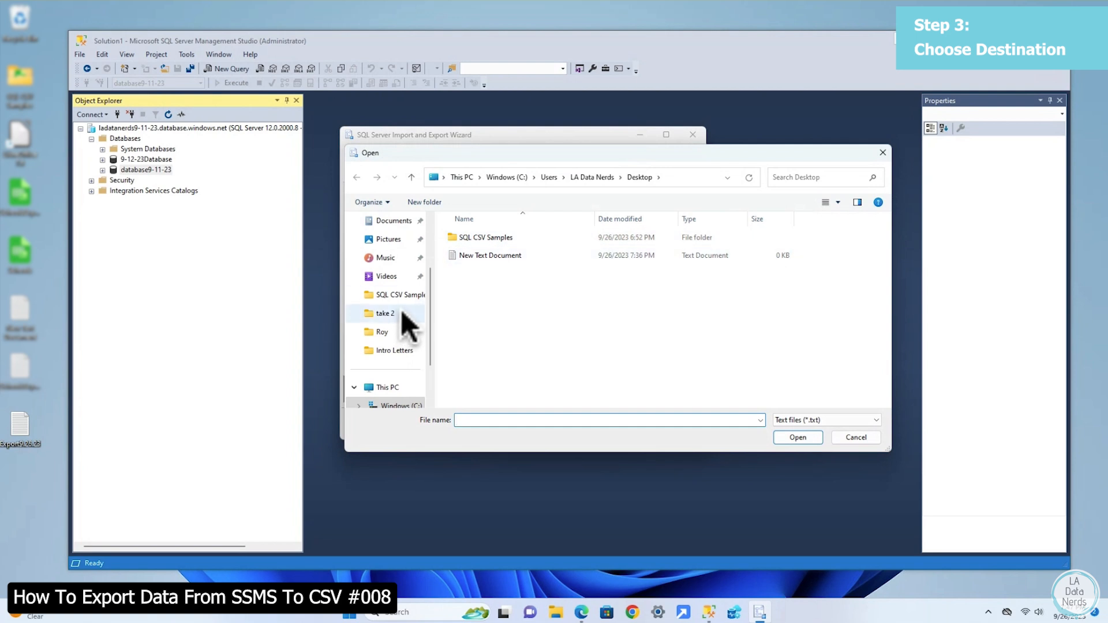
pyautogui.scroll(3)
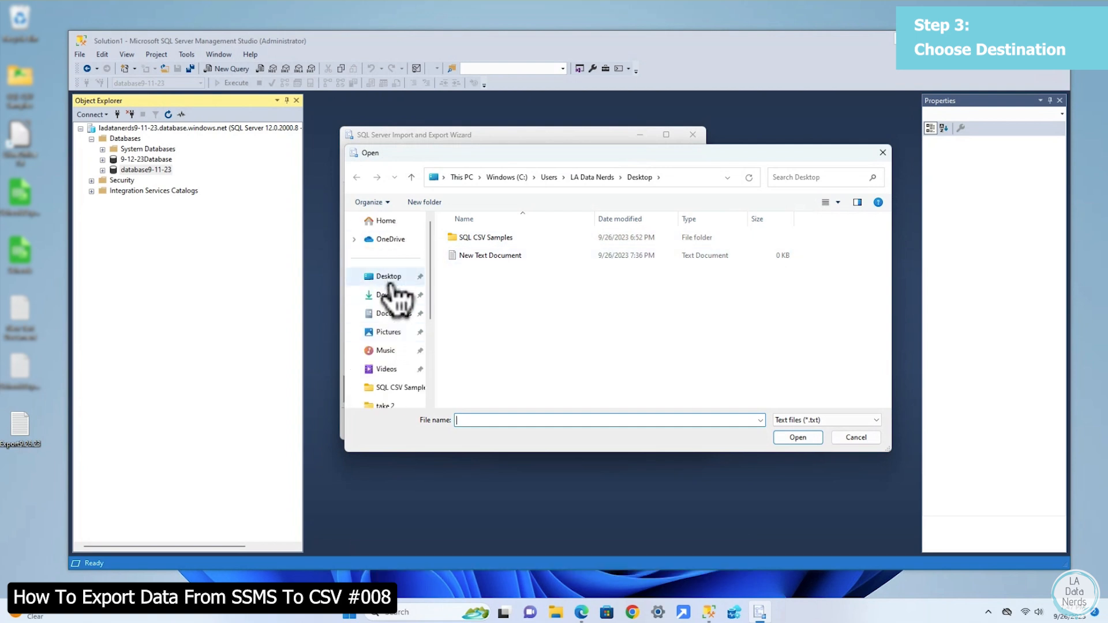
pyautogui.click(387, 276)
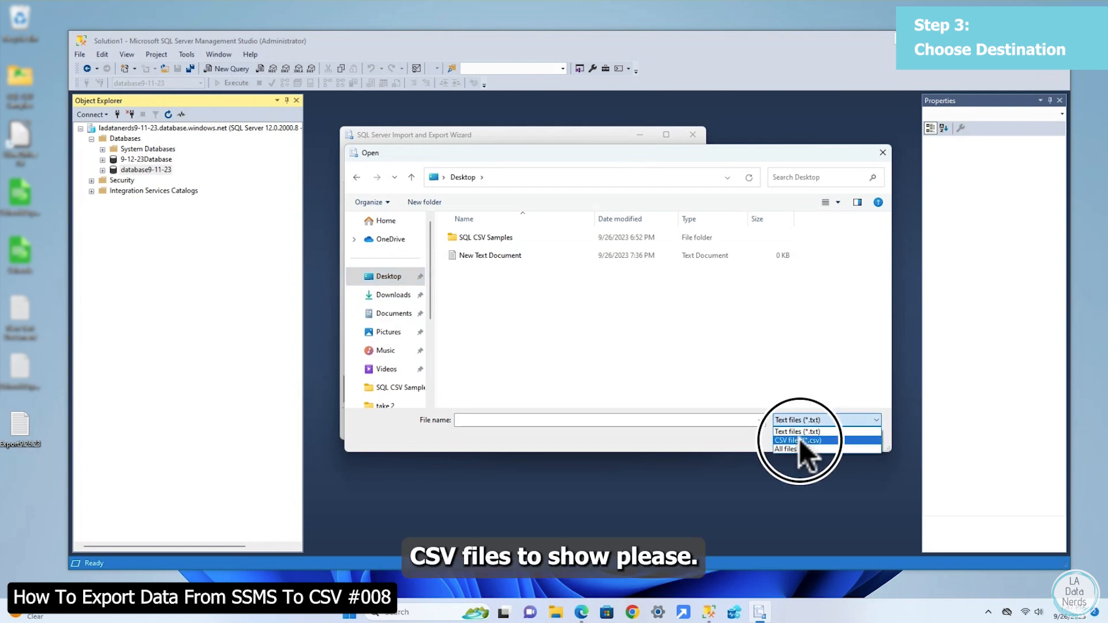
pyautogui.click(797, 441)
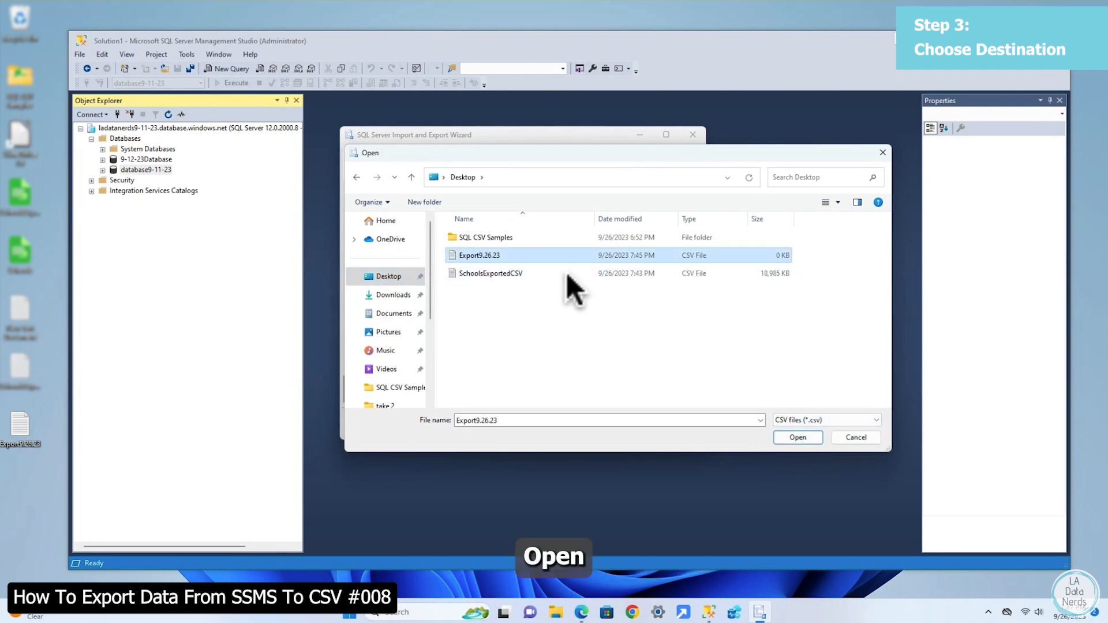
pyautogui.click(797, 437)
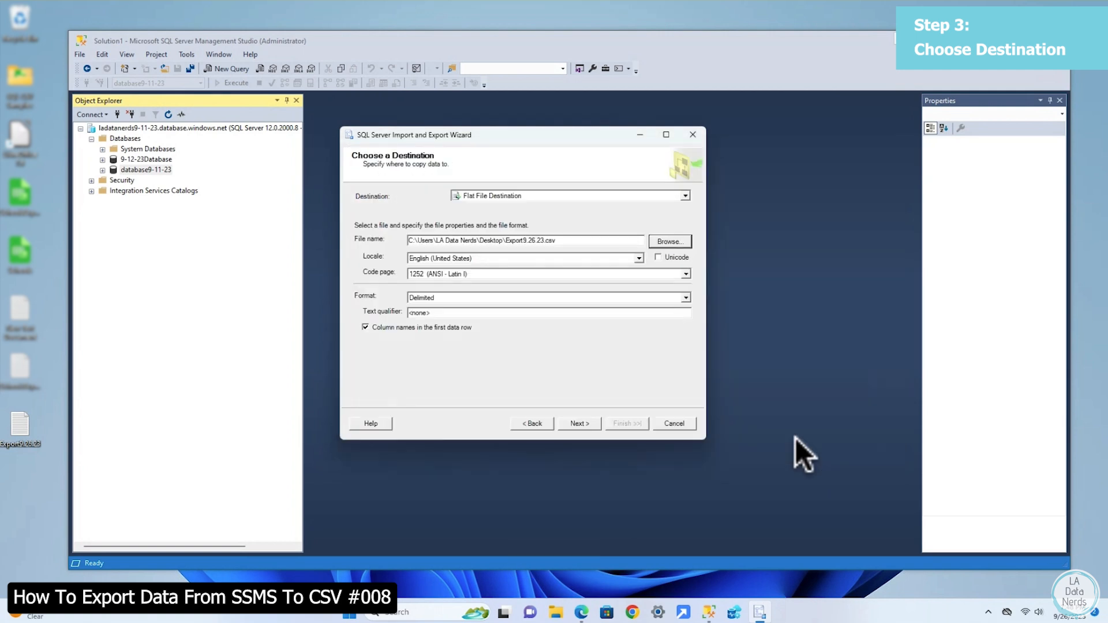
pyautogui.moveTo(611, 382)
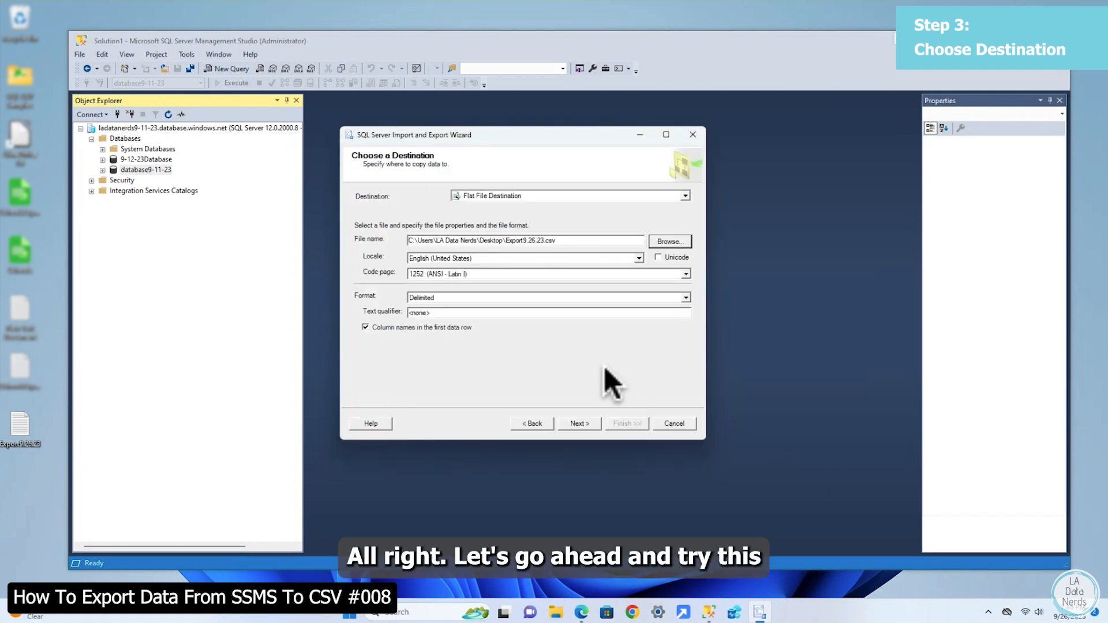
# Accept defaults through the wizard, run the dbo.SchoolsCSV export, and return after its validation error
pyautogui.click(577, 423)
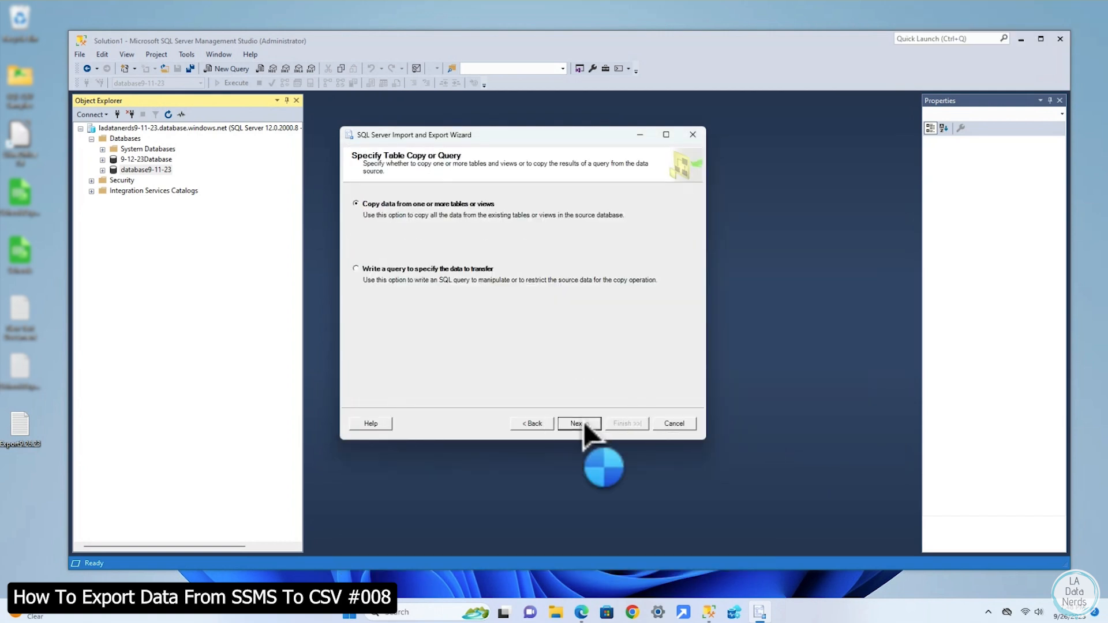
pyautogui.moveTo(431, 258)
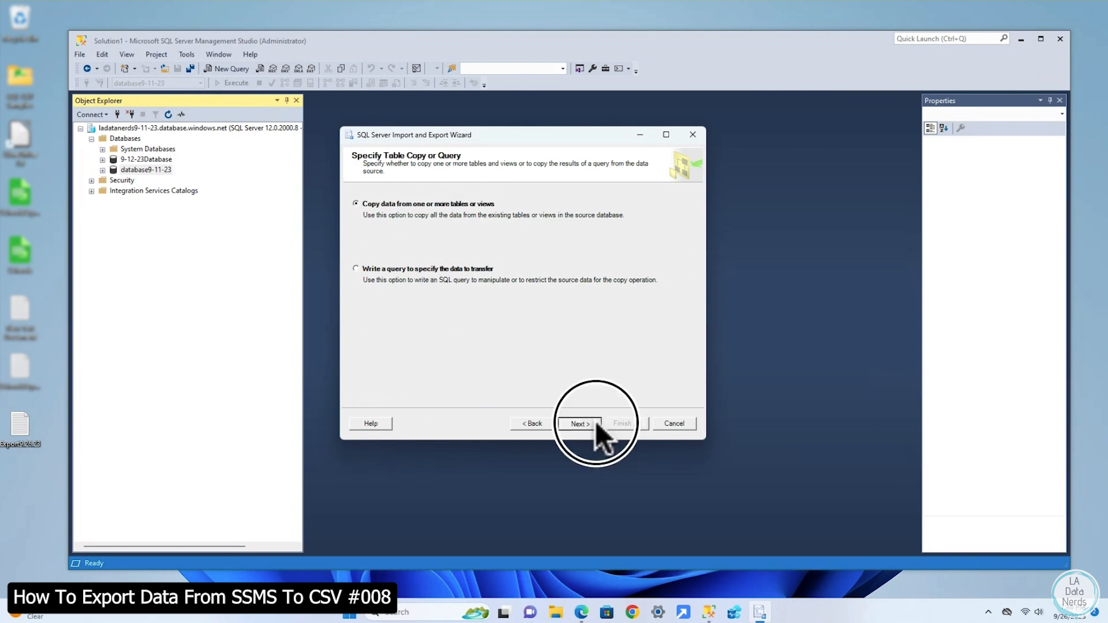
pyautogui.click(578, 423)
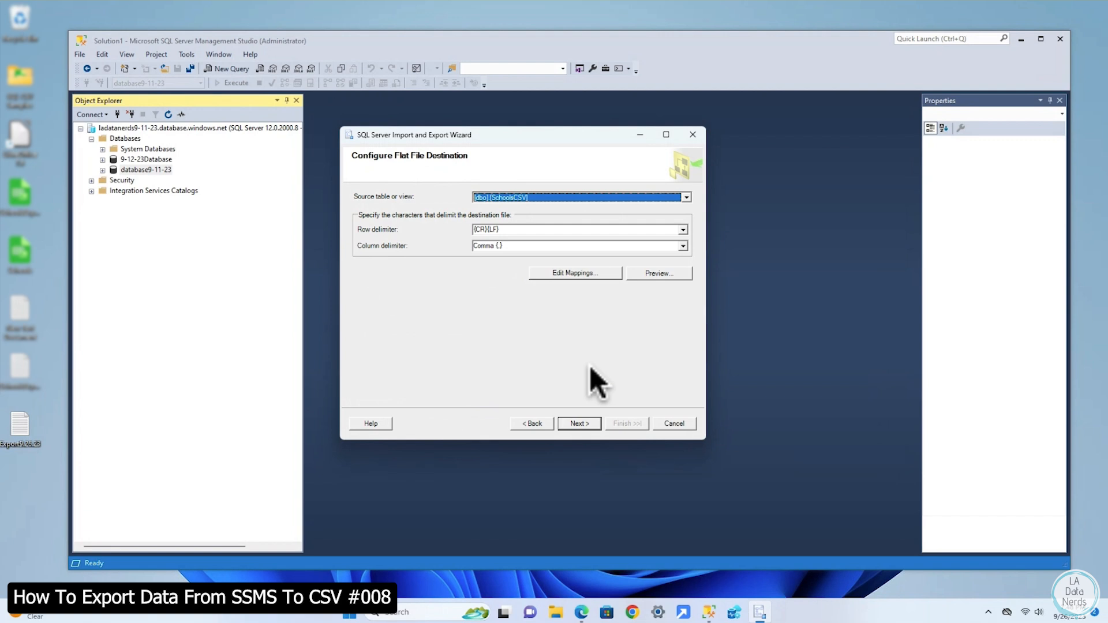
pyautogui.moveTo(578, 423)
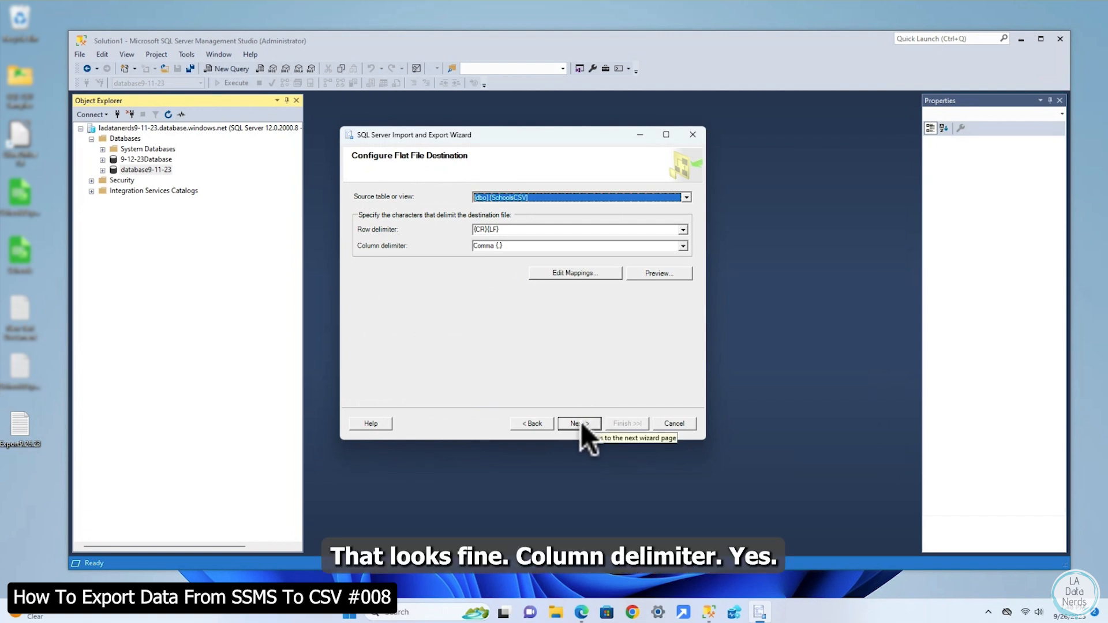
pyautogui.click(578, 422)
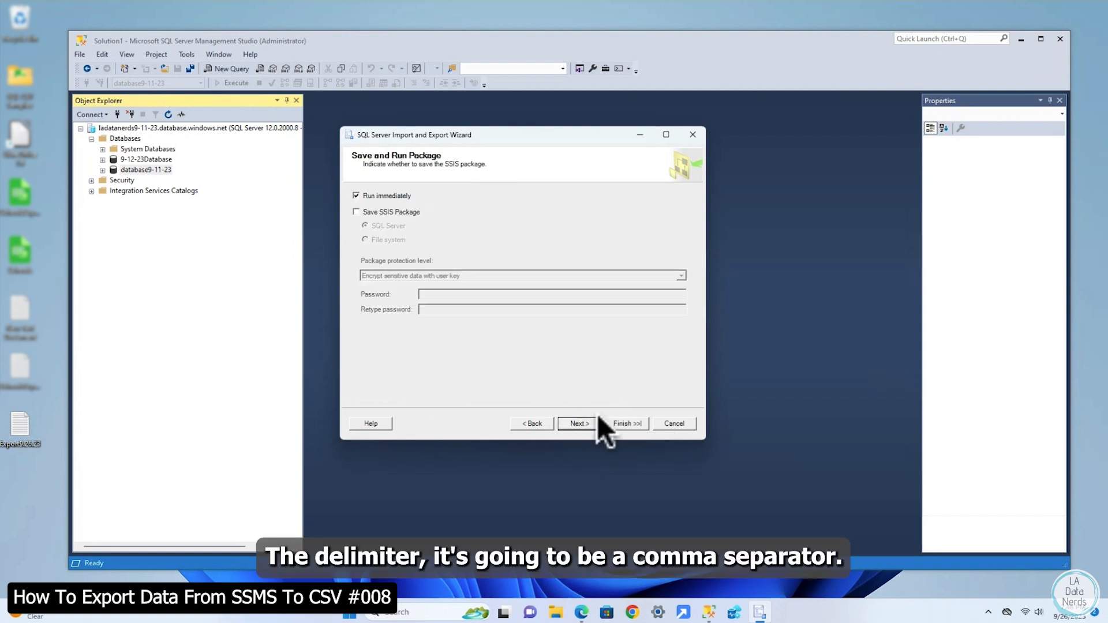
pyautogui.click(576, 424)
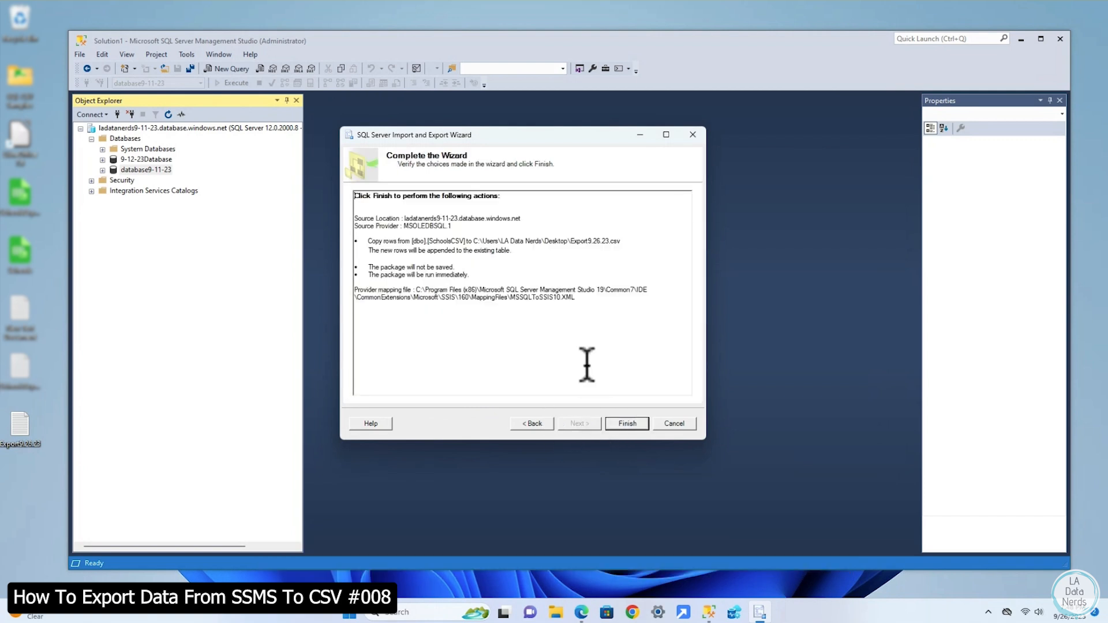
pyautogui.click(626, 423)
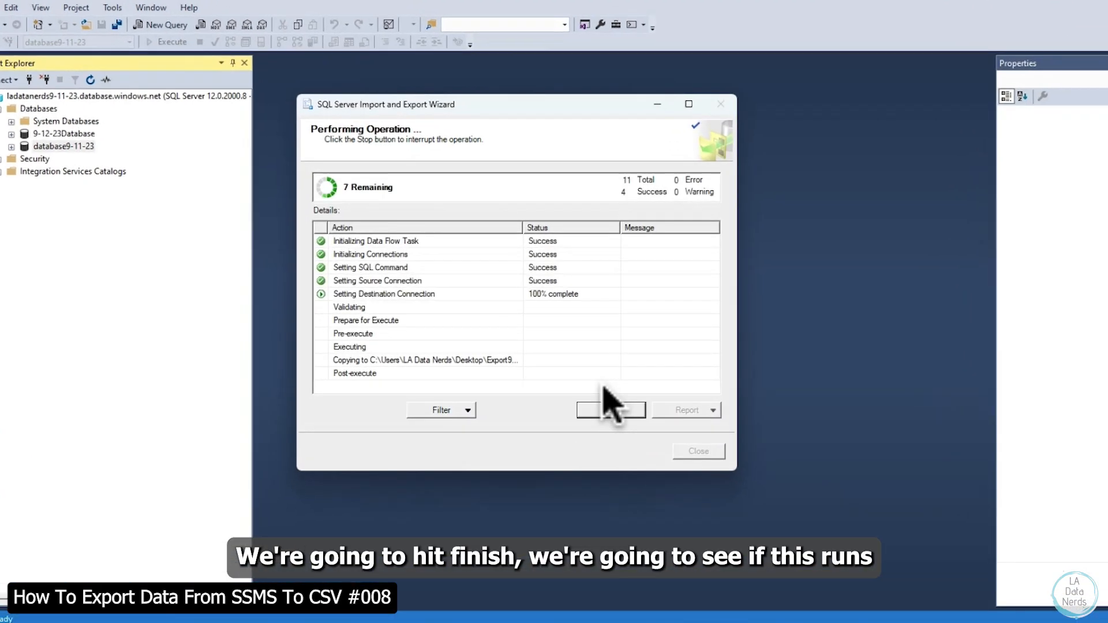
pyautogui.click(610, 410)
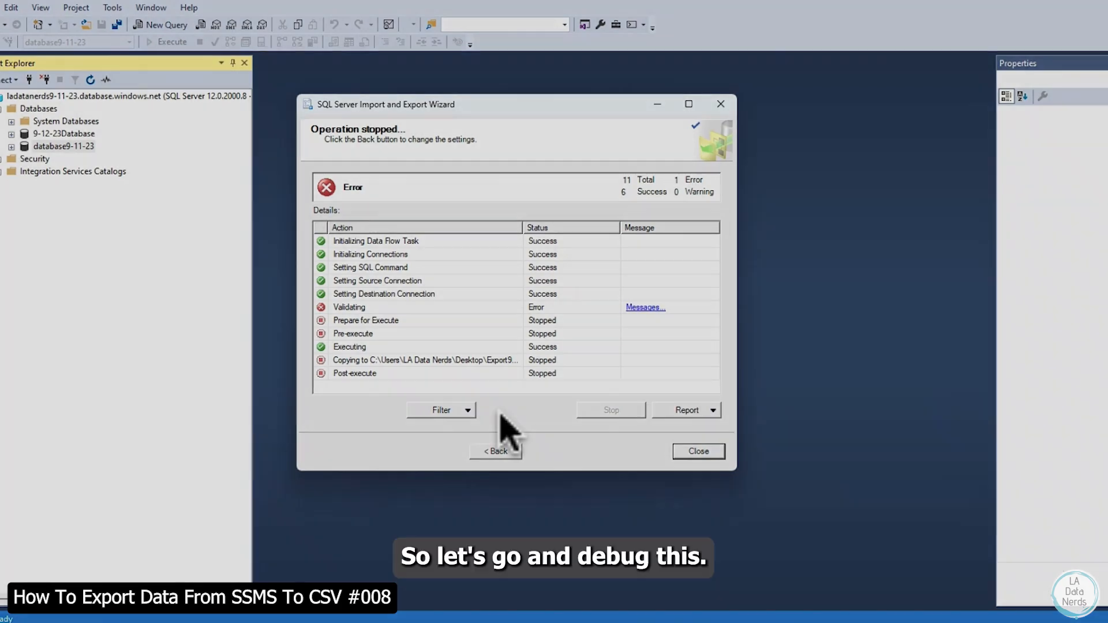
pyautogui.click(496, 451)
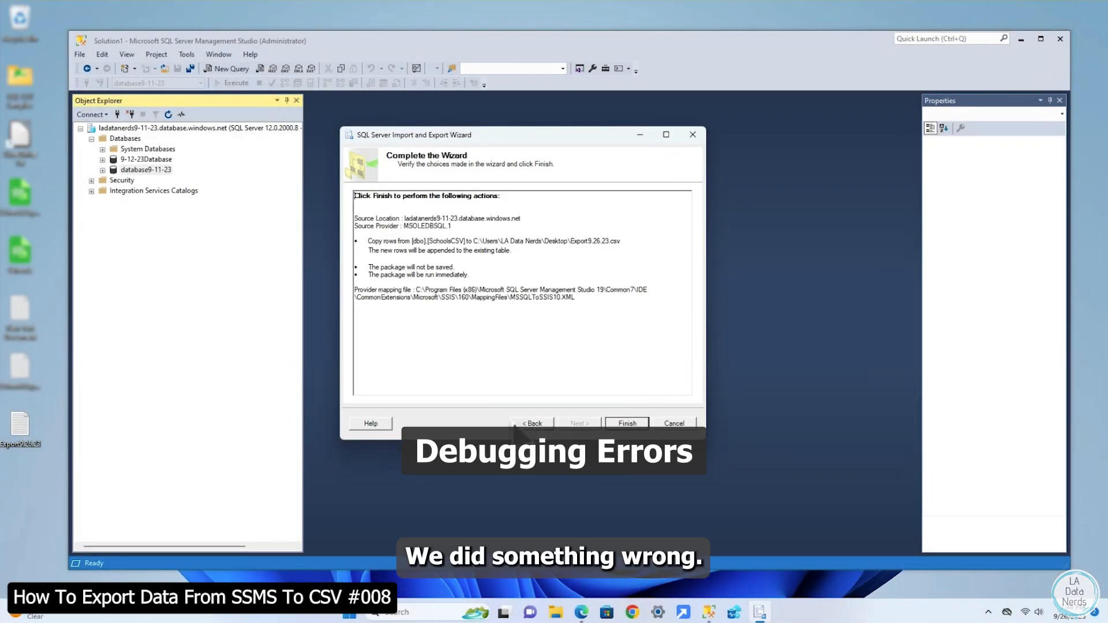
# Go back to the destination settings, enable Unicode, and advance to the Complete the Wizard page
pyautogui.click(532, 423)
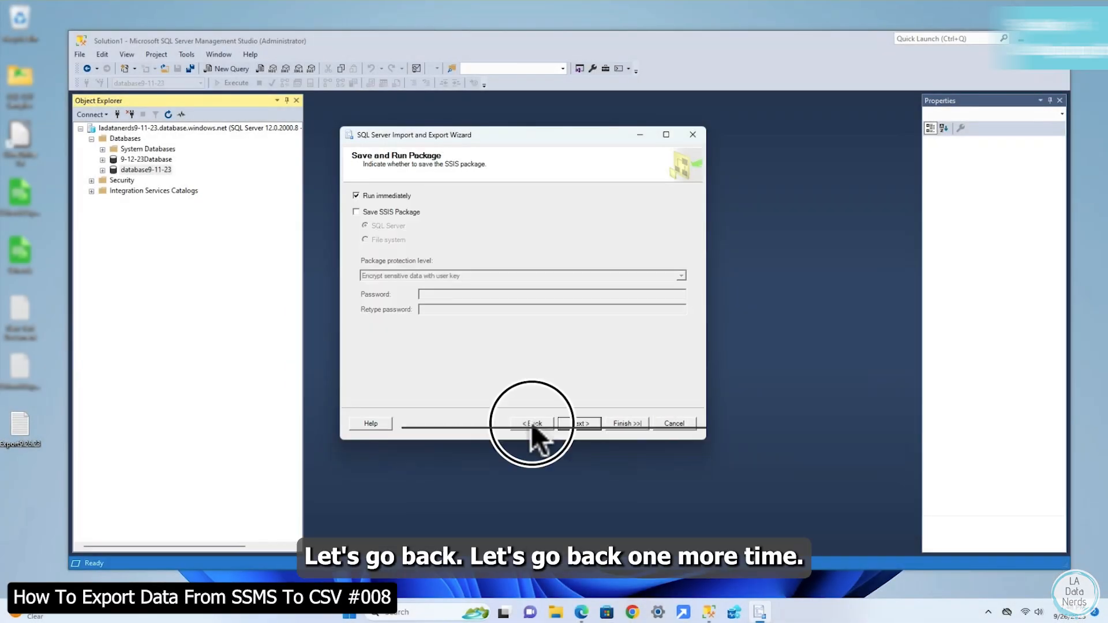
pyautogui.click(532, 423)
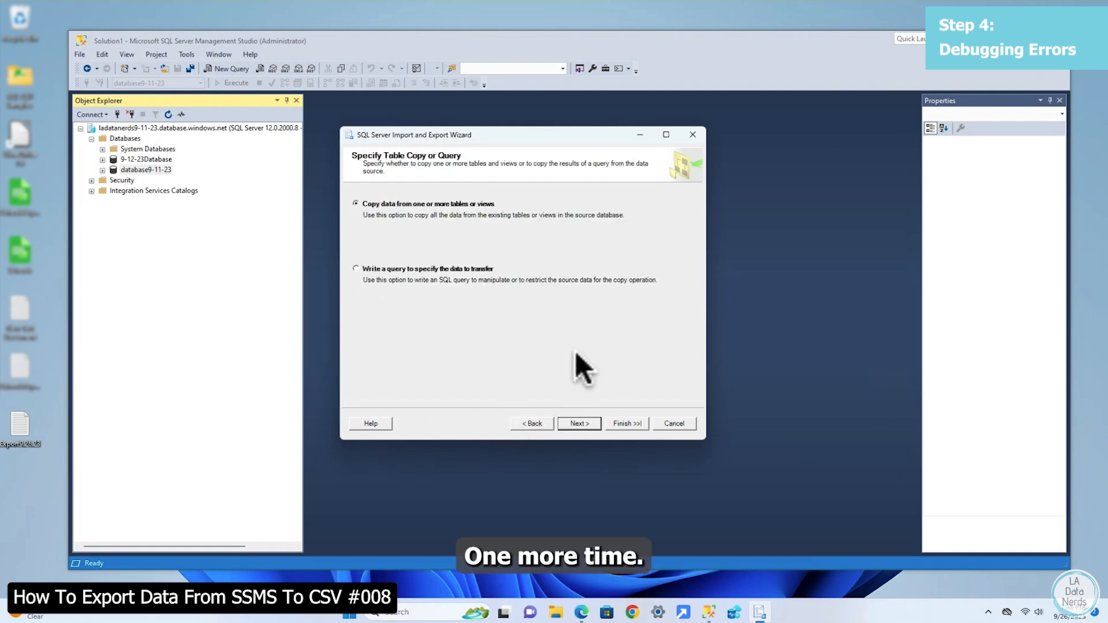
pyautogui.click(532, 422)
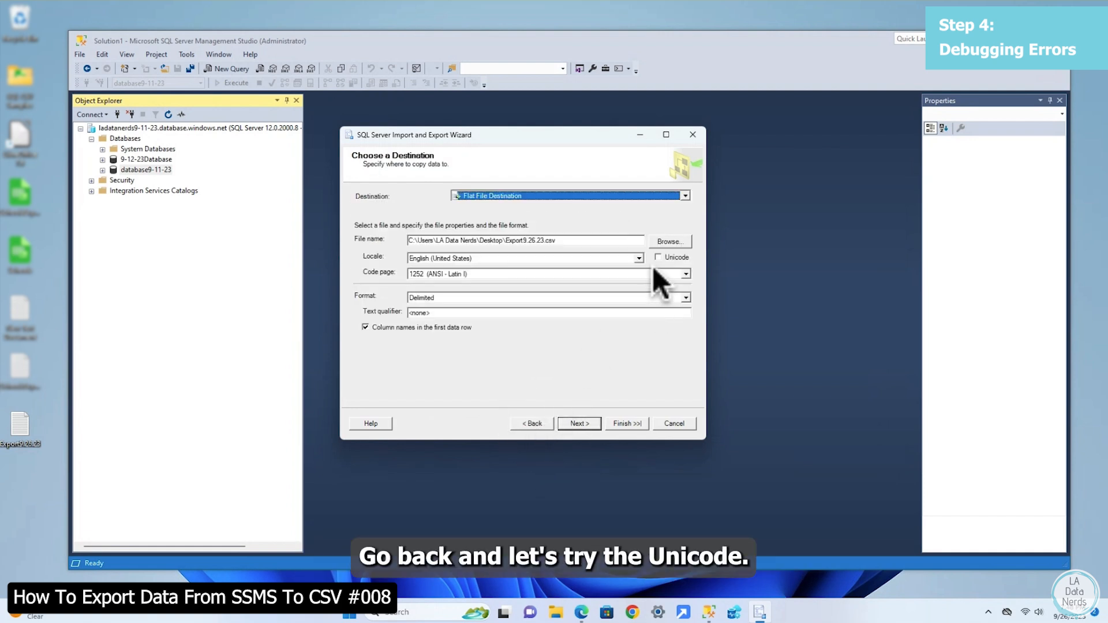
pyautogui.click(659, 256)
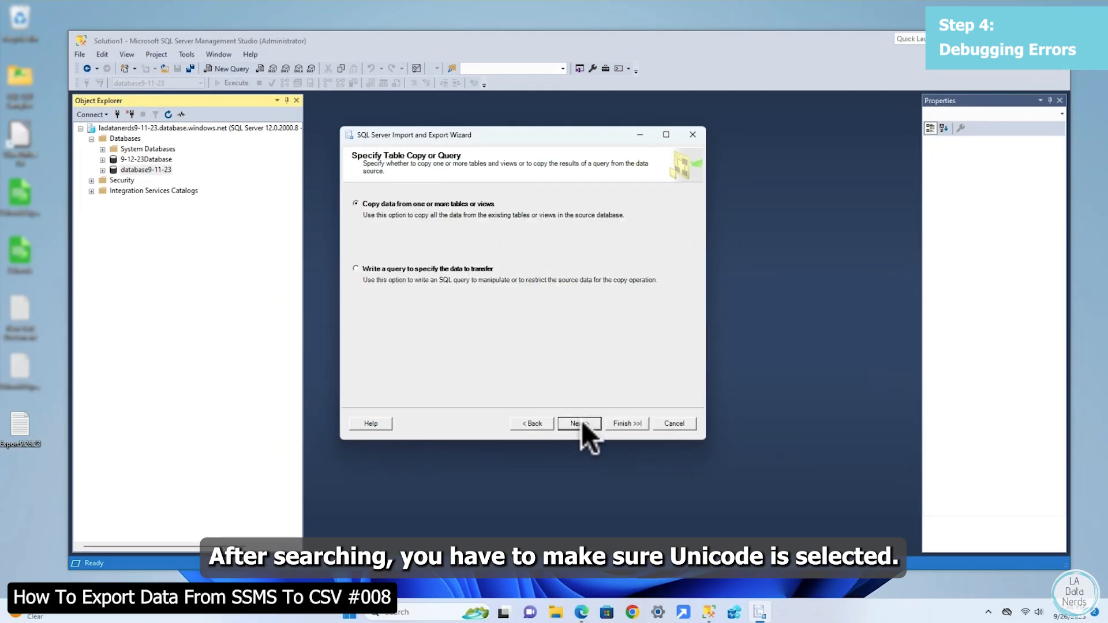
pyautogui.click(578, 423)
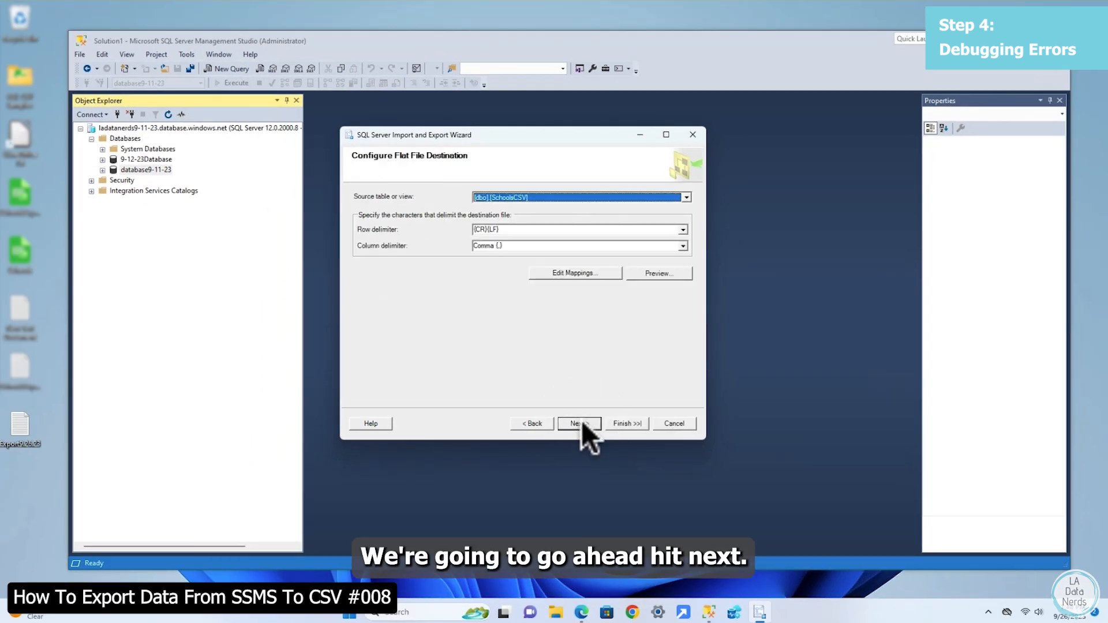
pyautogui.click(579, 423)
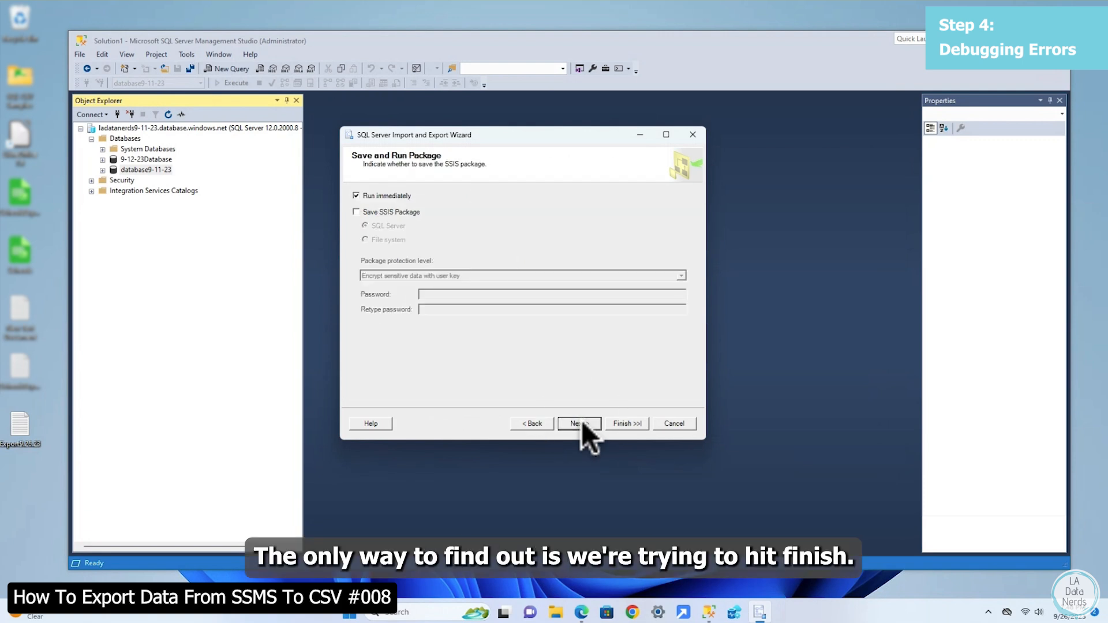
pyautogui.click(578, 423)
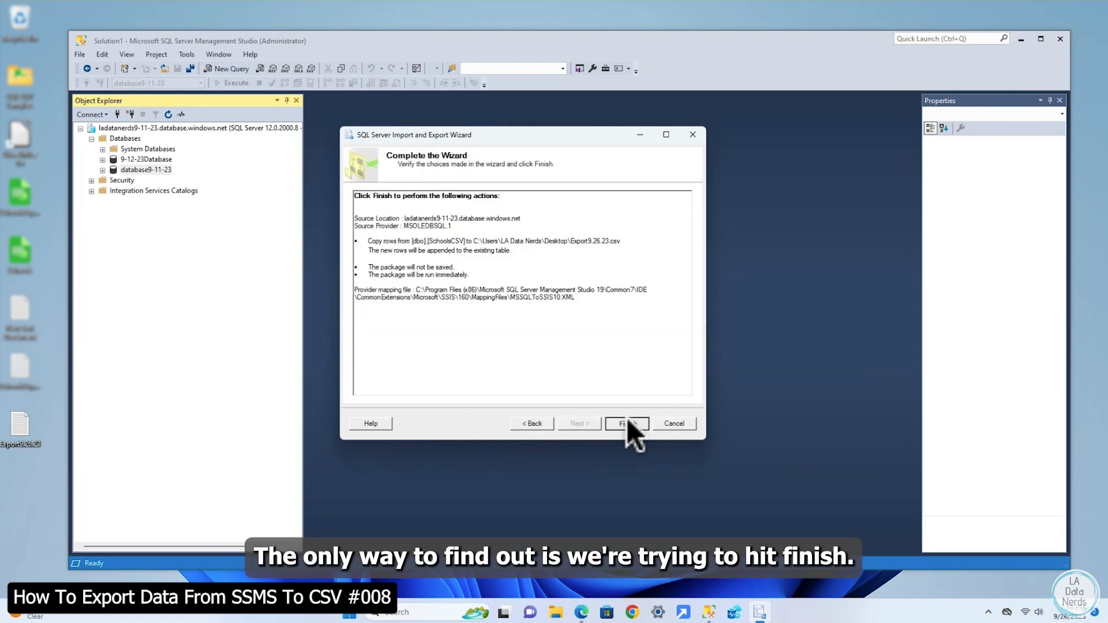
# Finish the Unicode export, transferring 72,993 rows to the desktop CSV
pyautogui.click(626, 423)
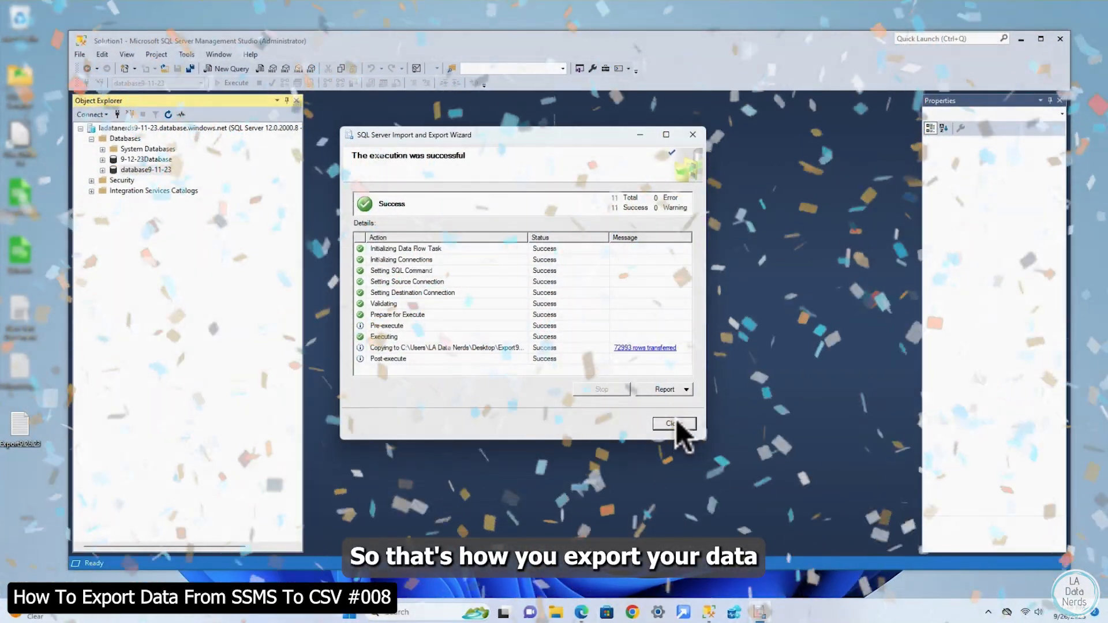
pyautogui.moveTo(226, 399)
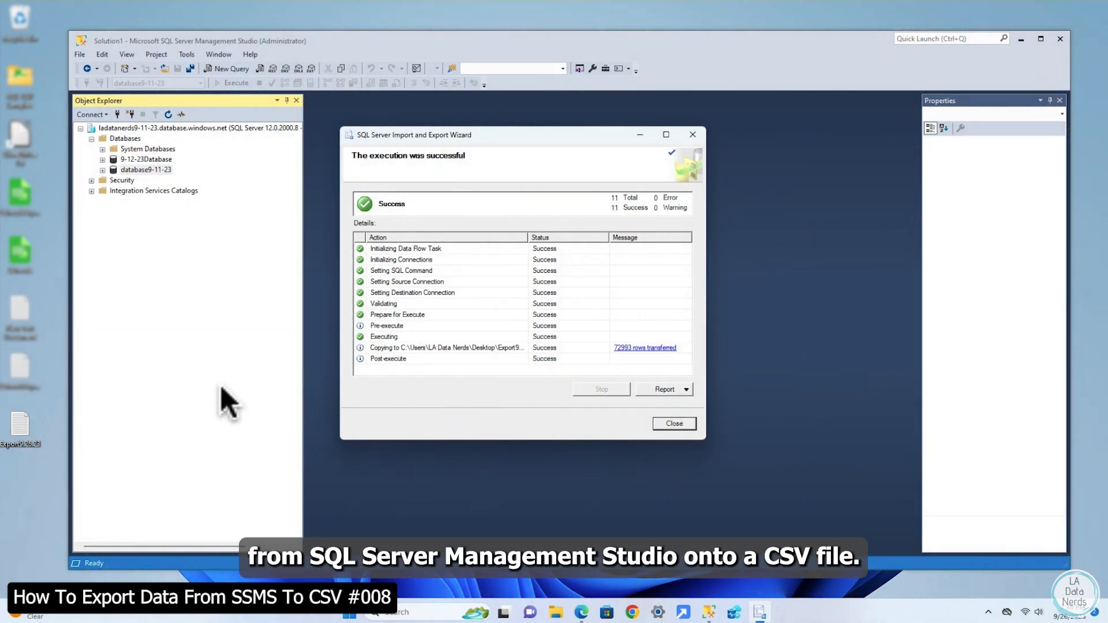
pyautogui.moveTo(21, 428)
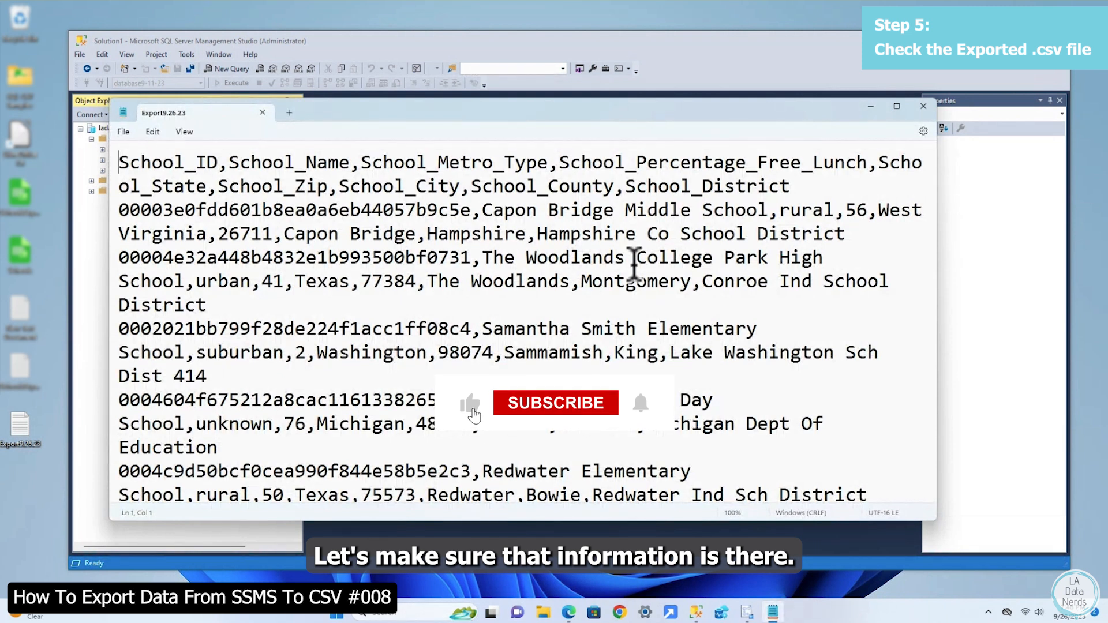
# Scroll through Export9.26.23.csv in Notepad to check the headers and school rows
pyautogui.scroll(-3)
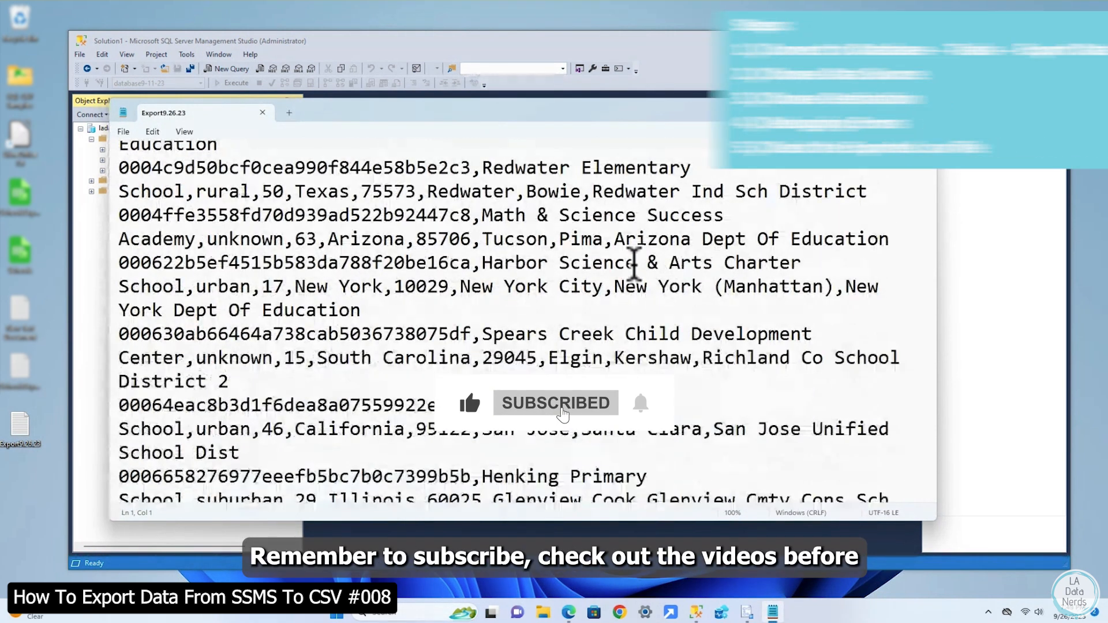
pyautogui.scroll(3)
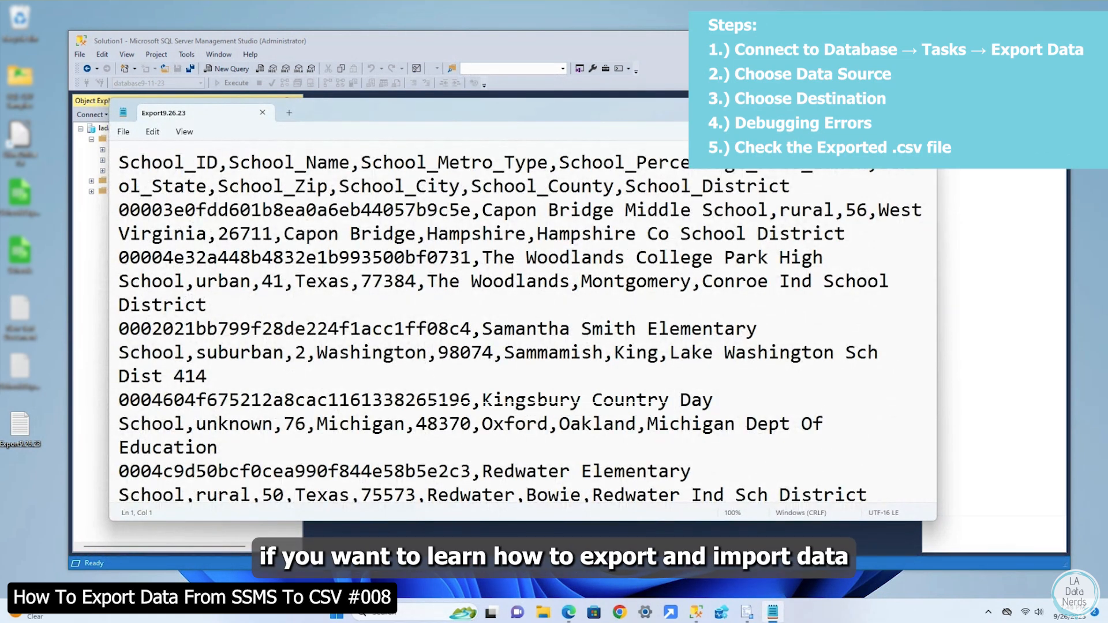